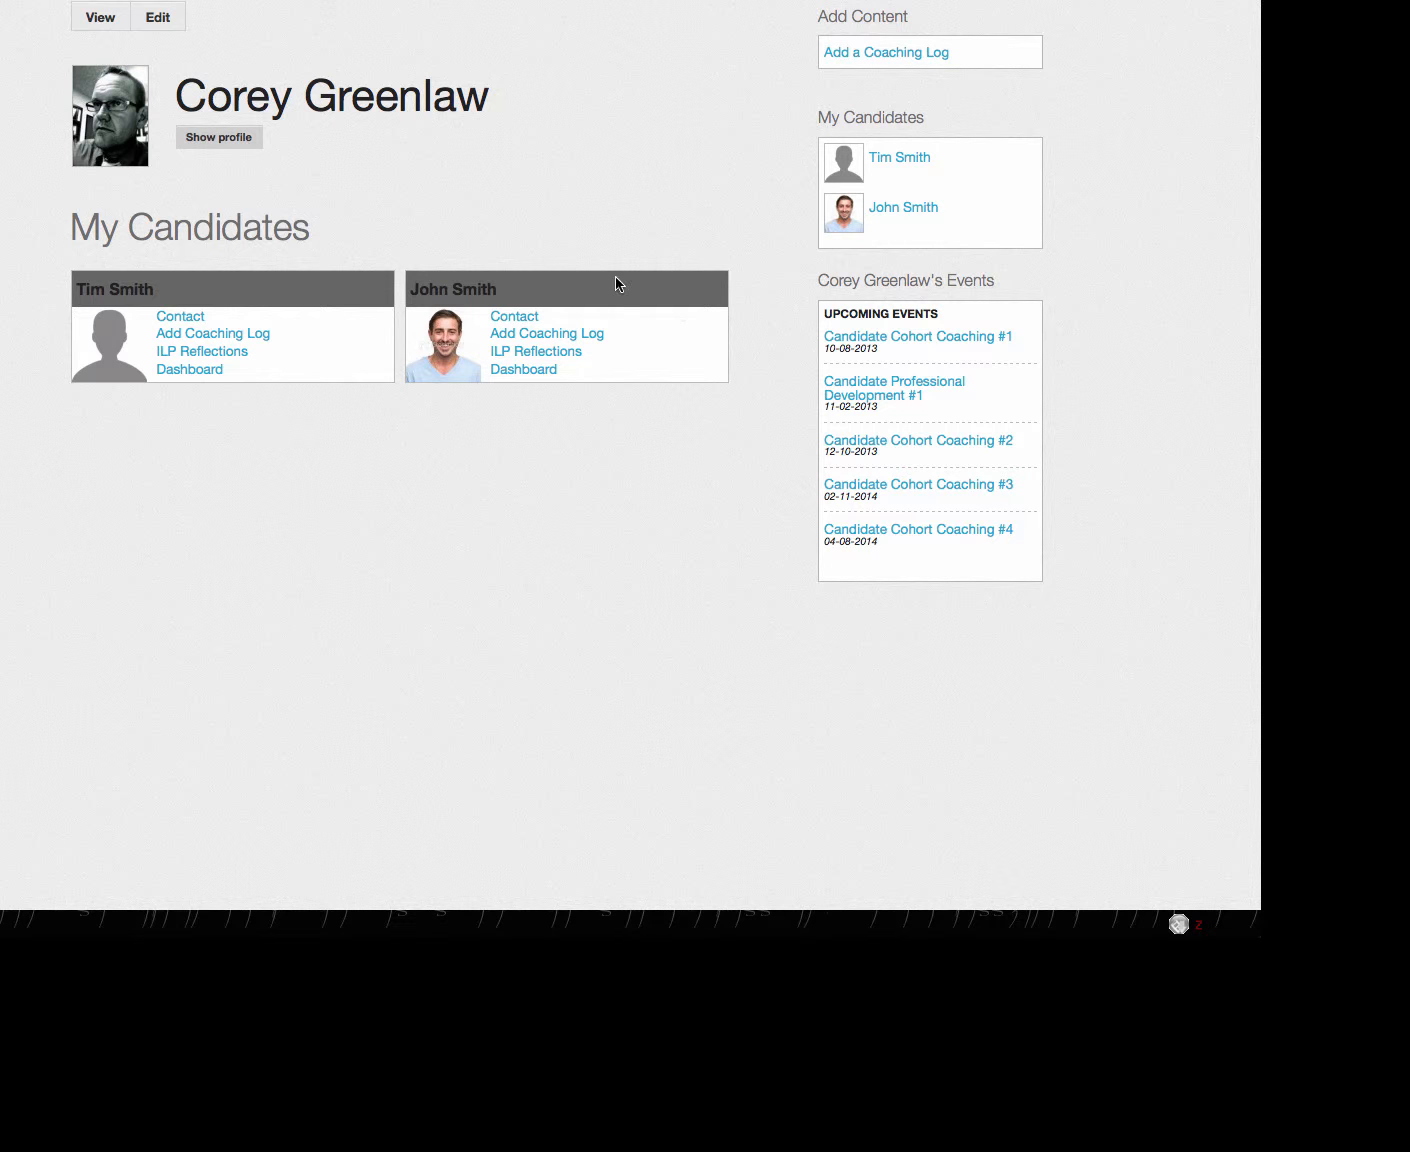
pyautogui.moveTo(630, 380)
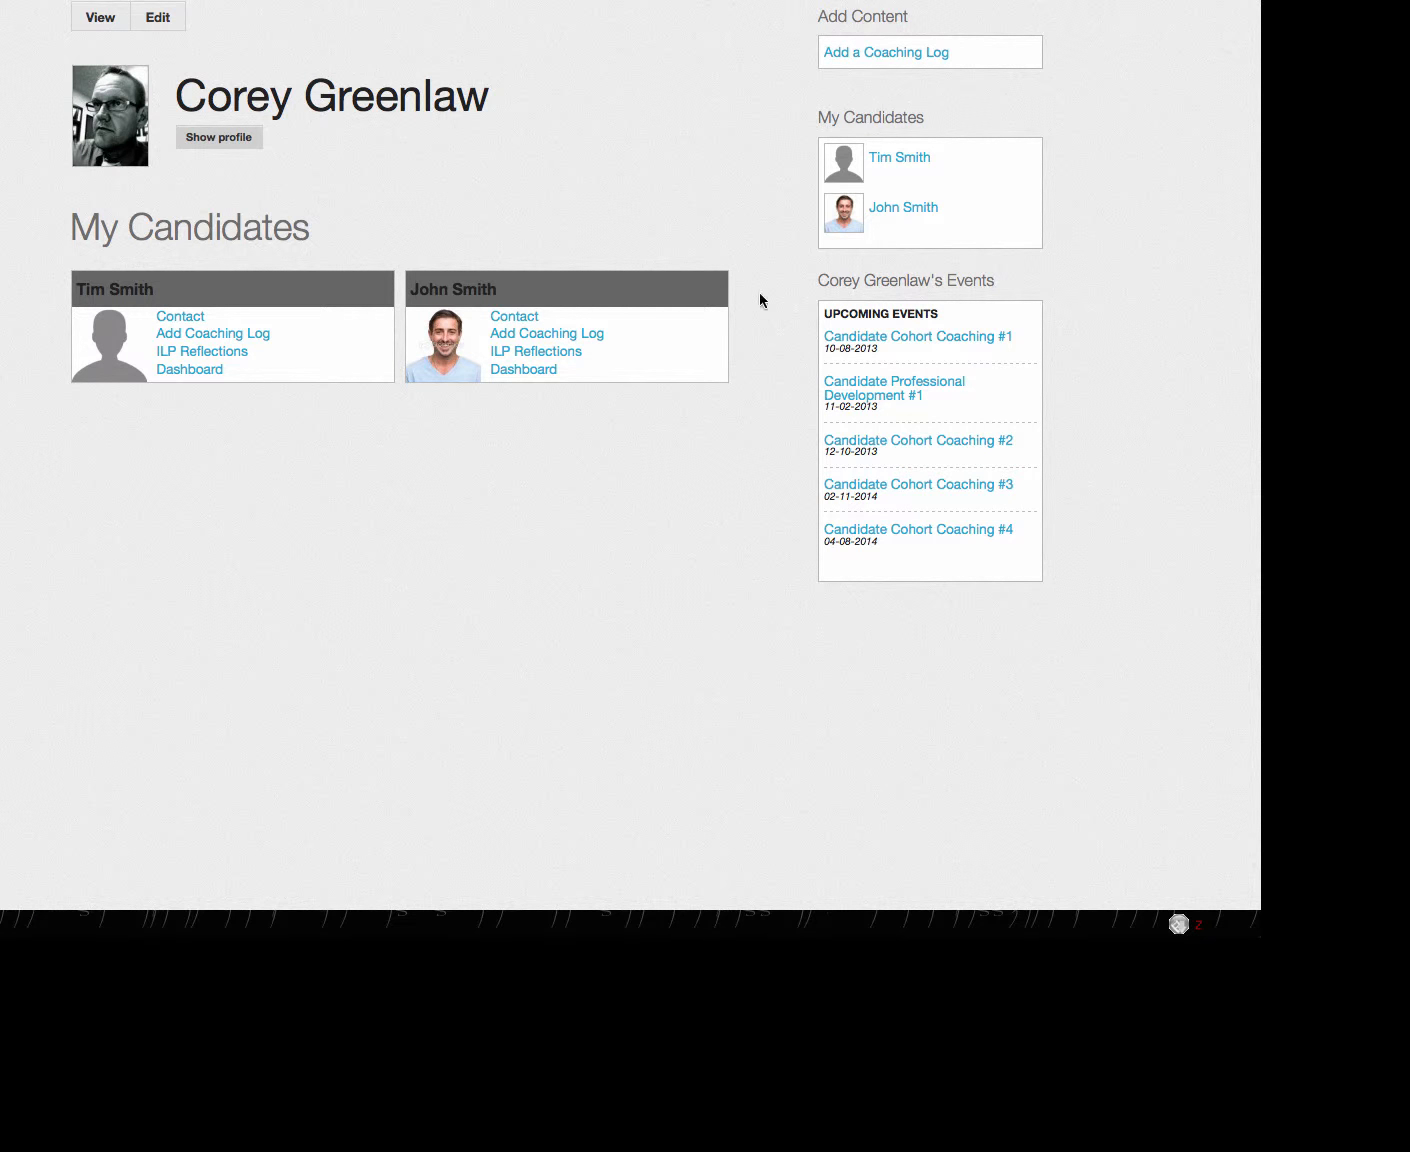
pyautogui.moveTo(520, 416)
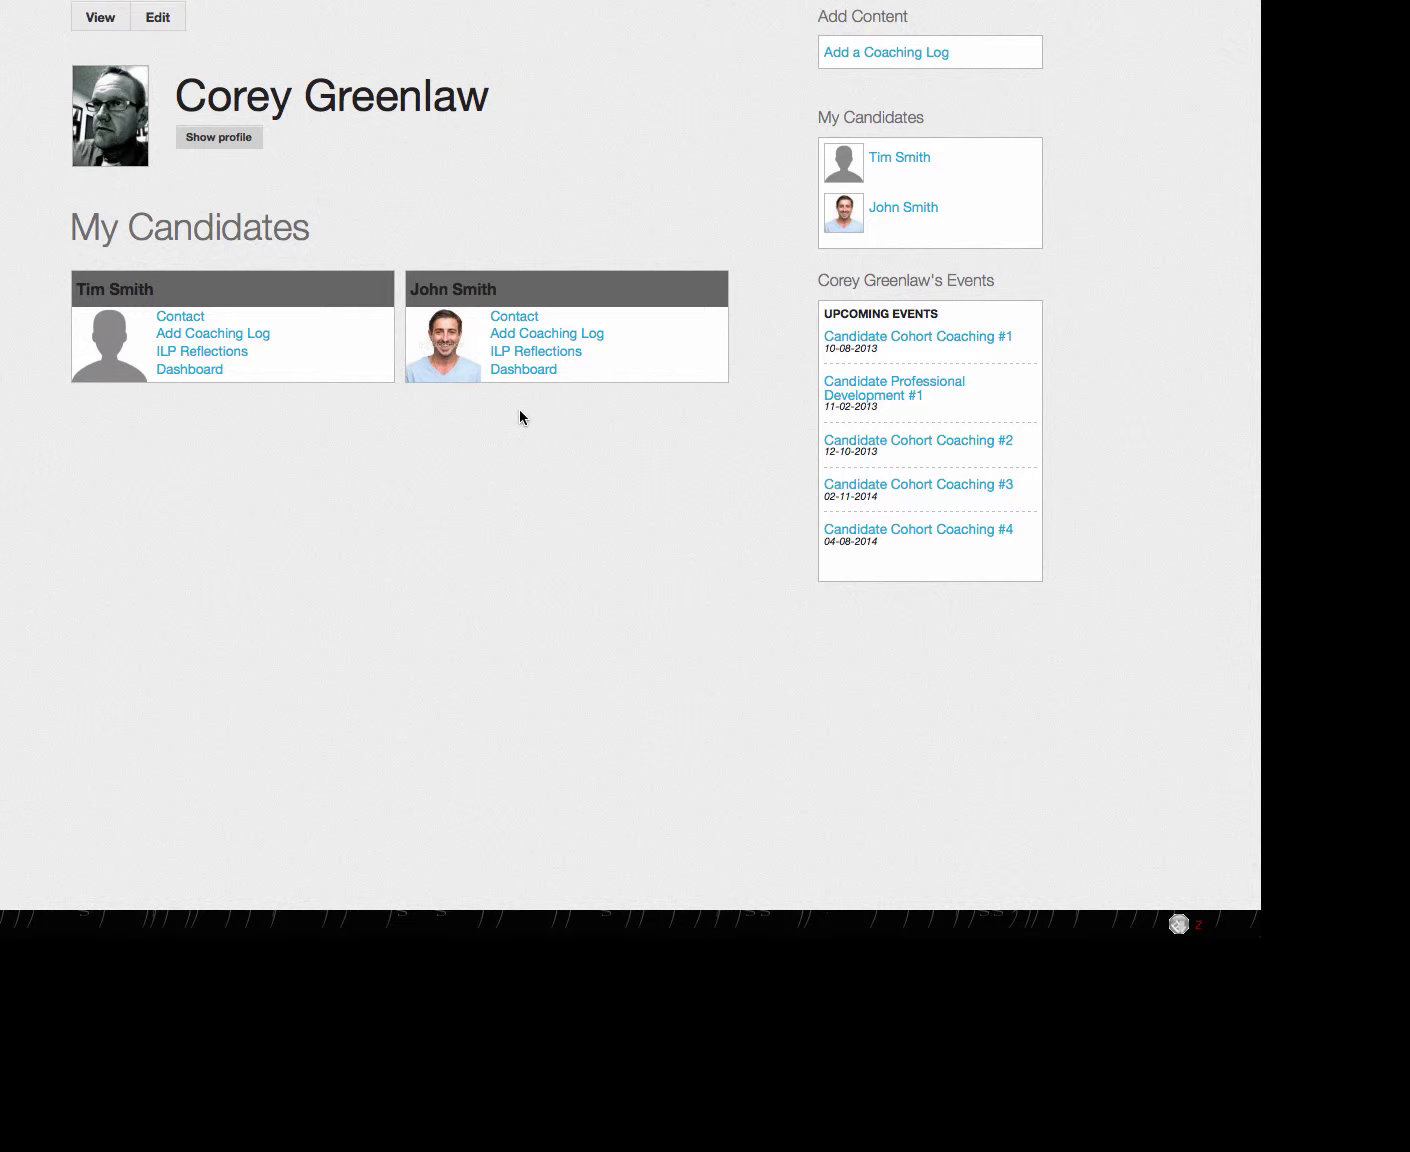
pyautogui.moveTo(548, 340)
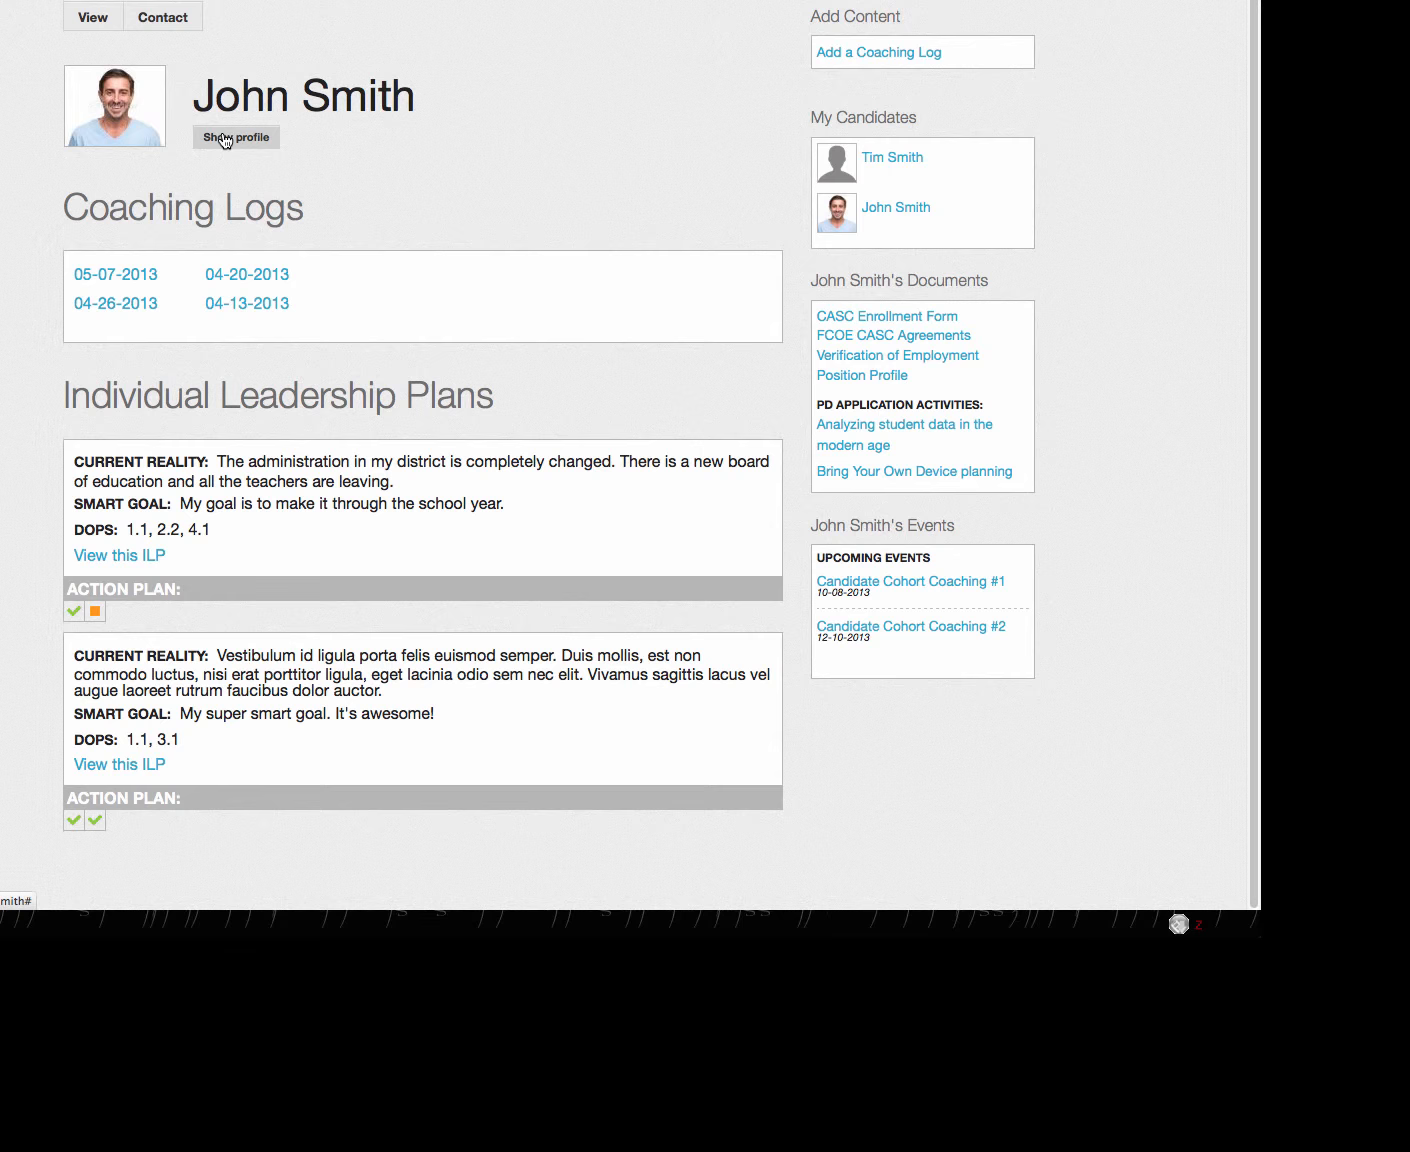
# Step: Expand John Smith's full profile details, then switch to his prefilled contact form
pyautogui.click(234, 136)
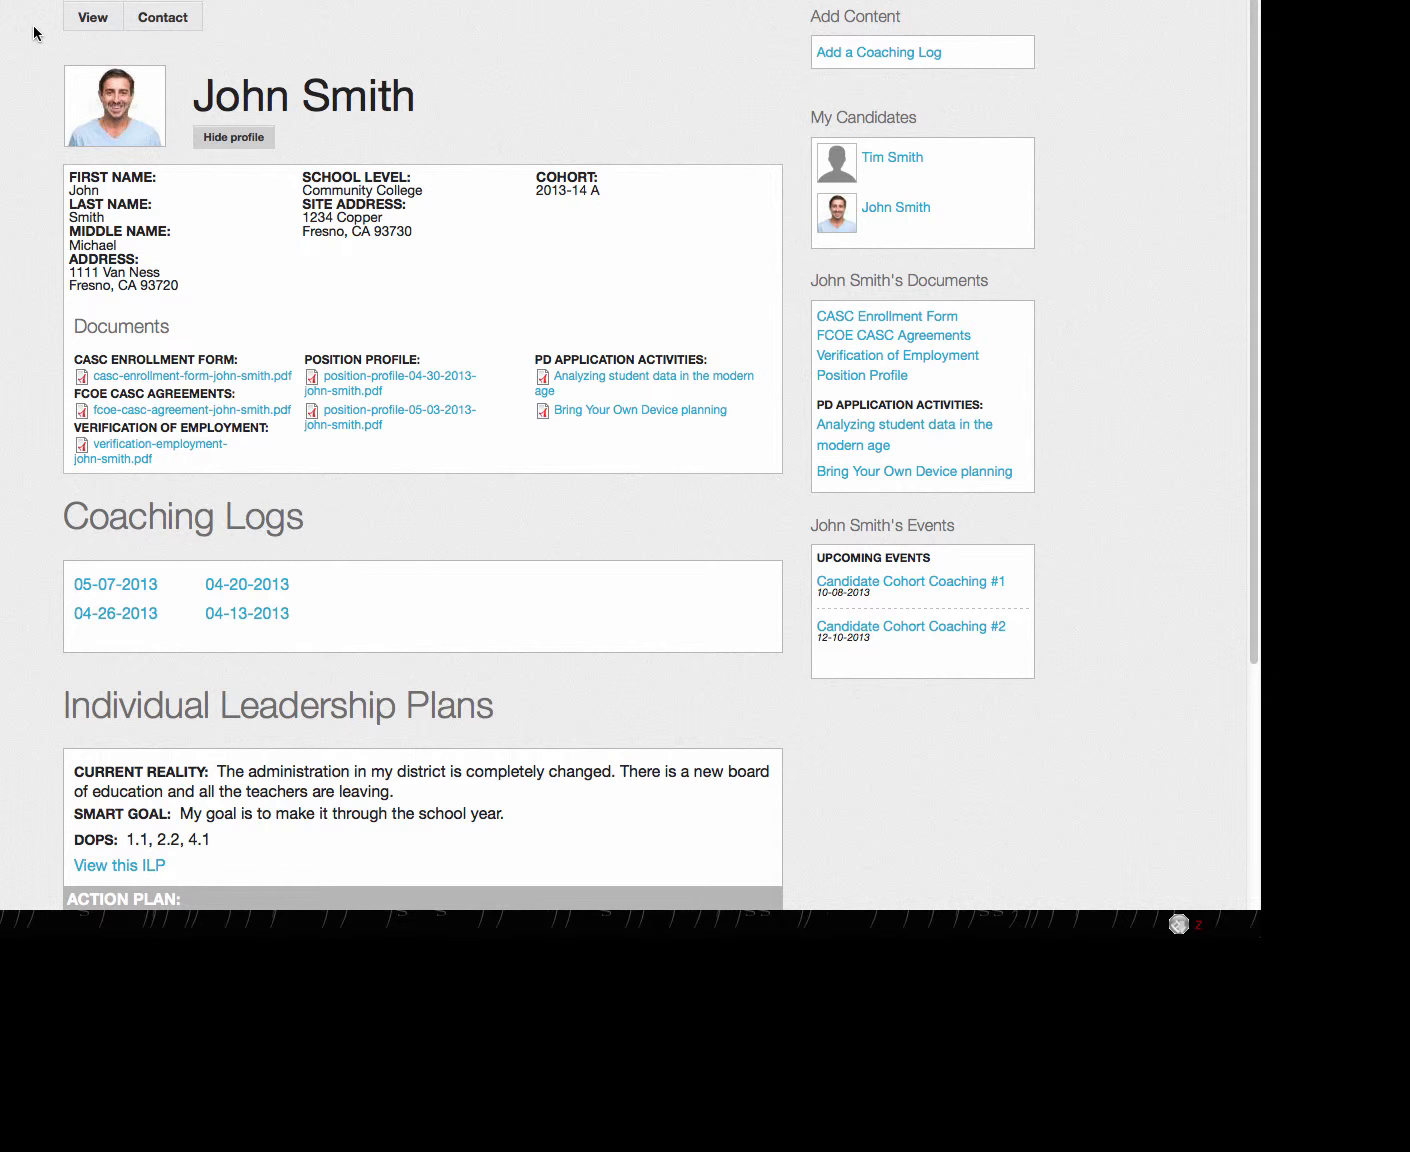
pyautogui.moveTo(114, 68)
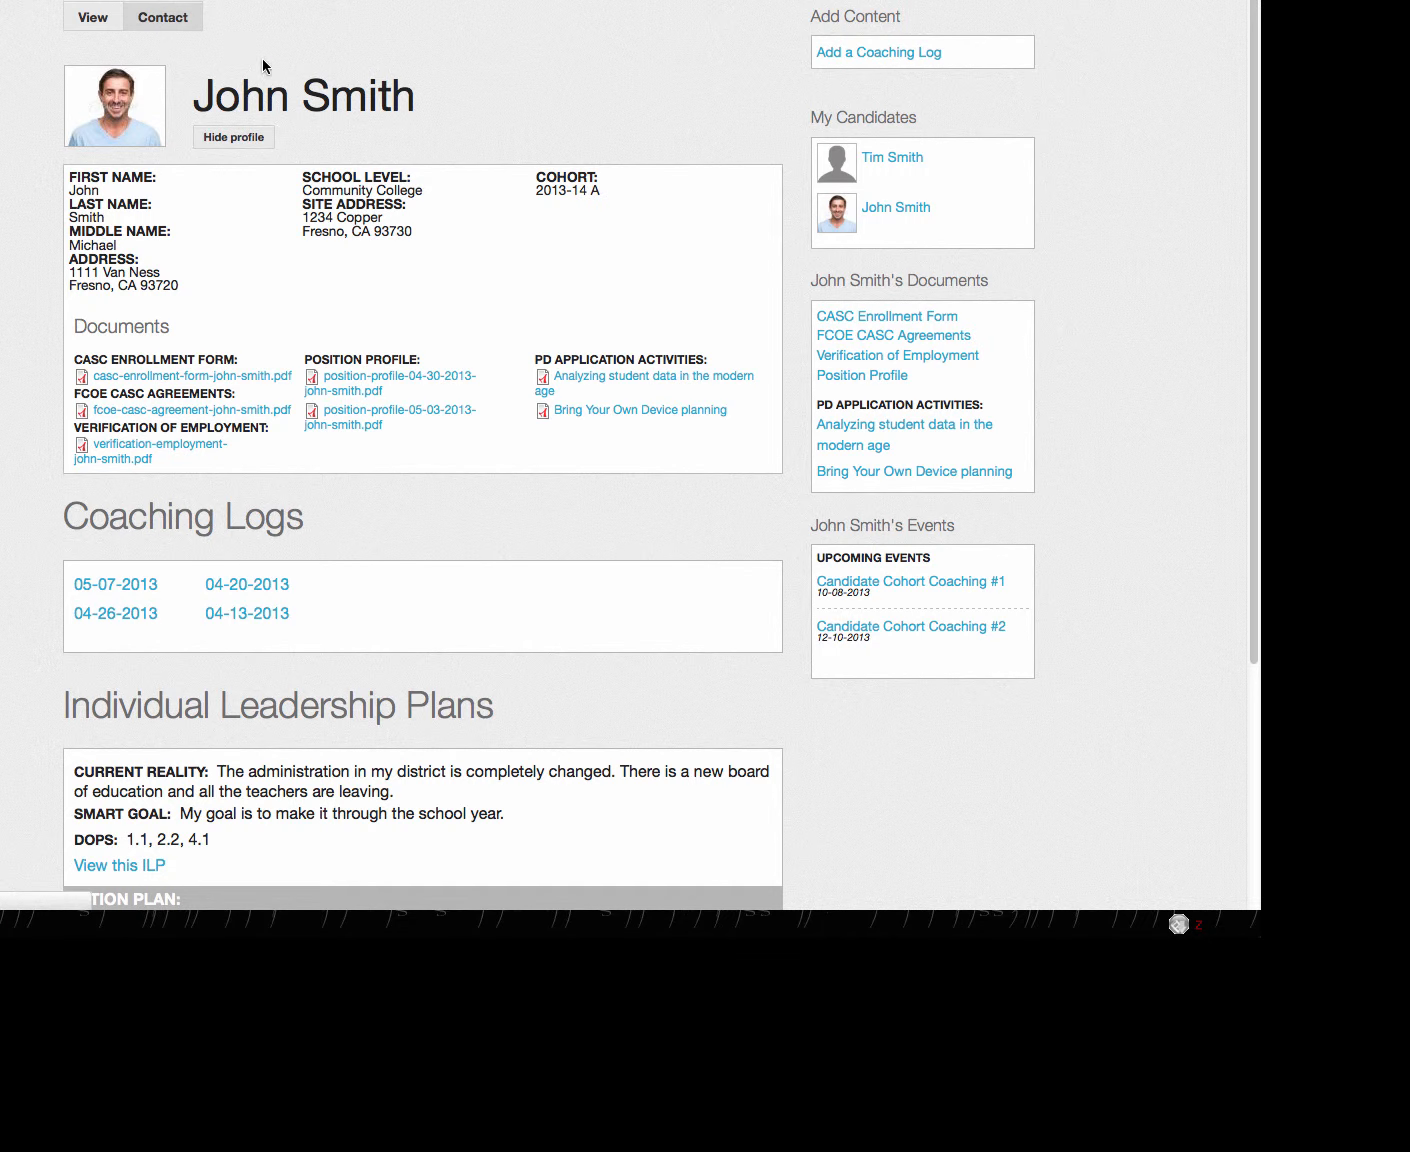
pyautogui.click(162, 16)
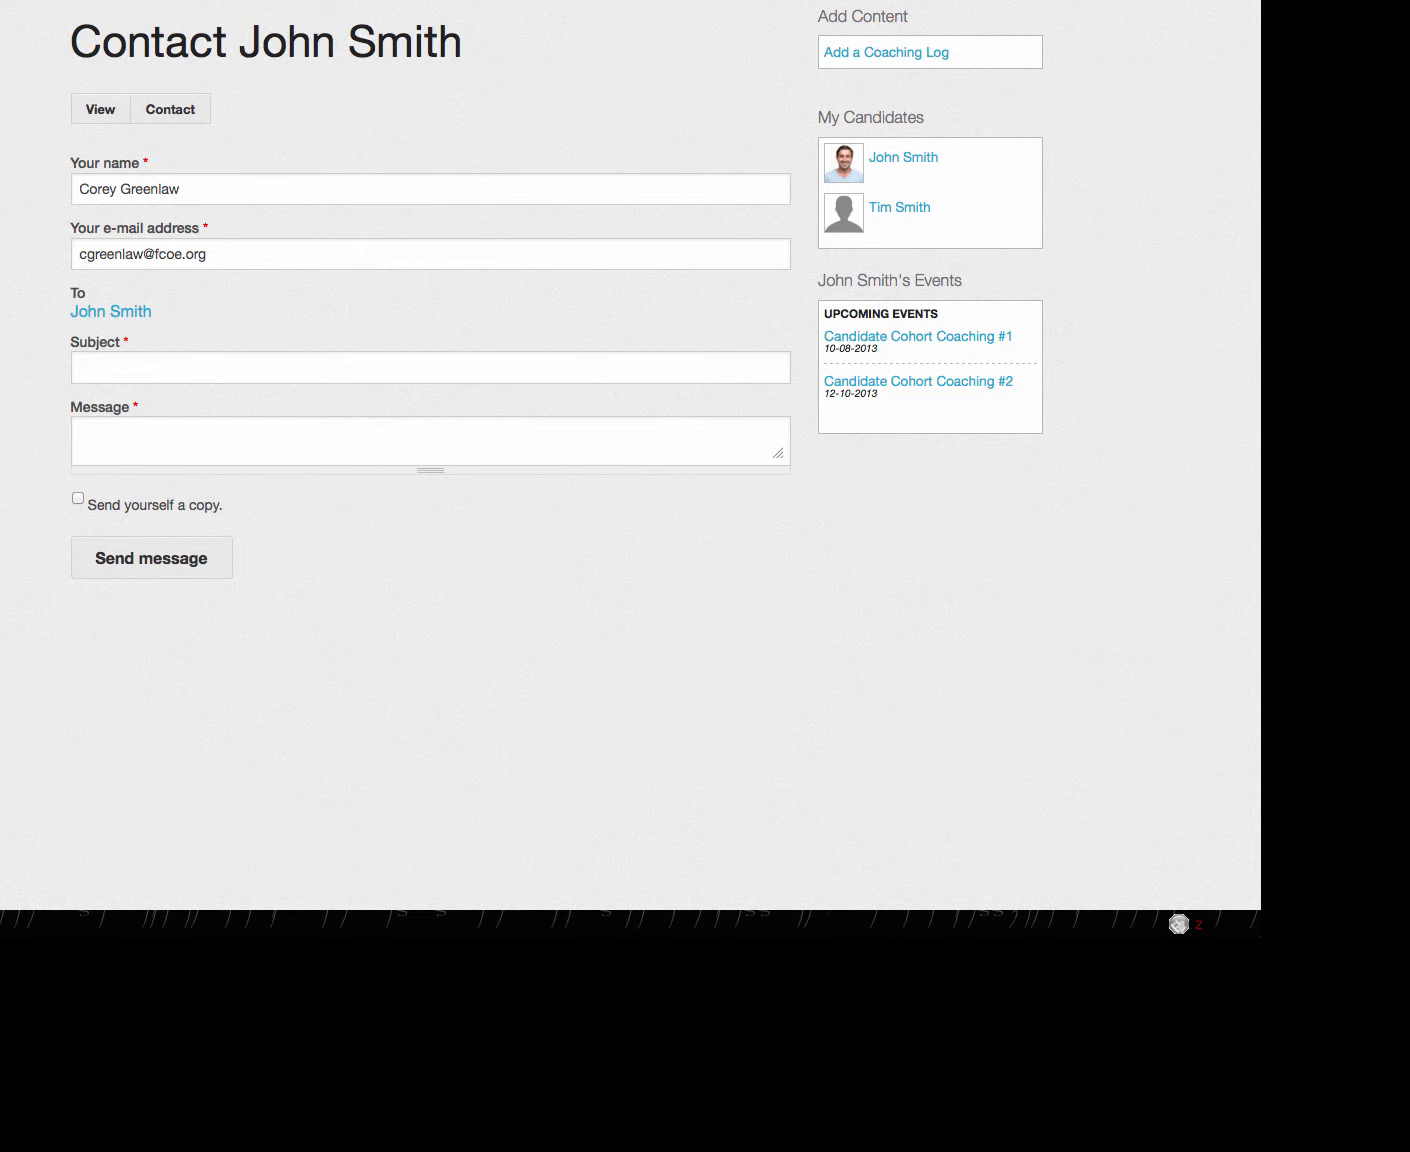
pyautogui.click(100, 108)
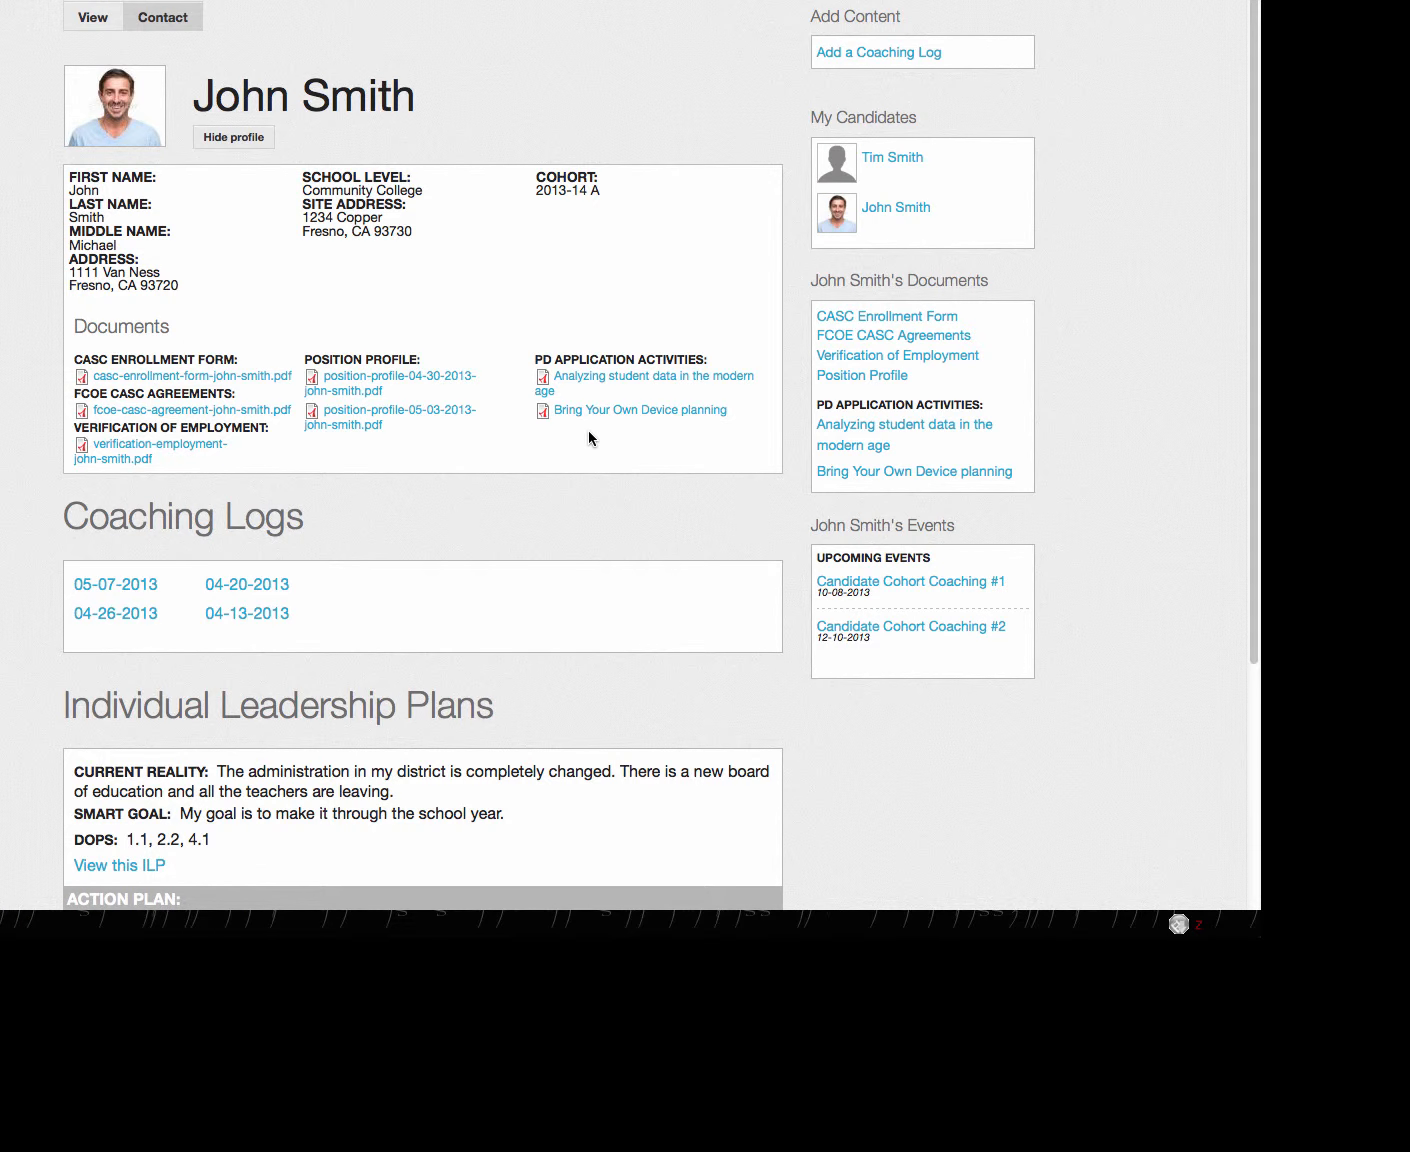
pyautogui.moveTo(188, 190)
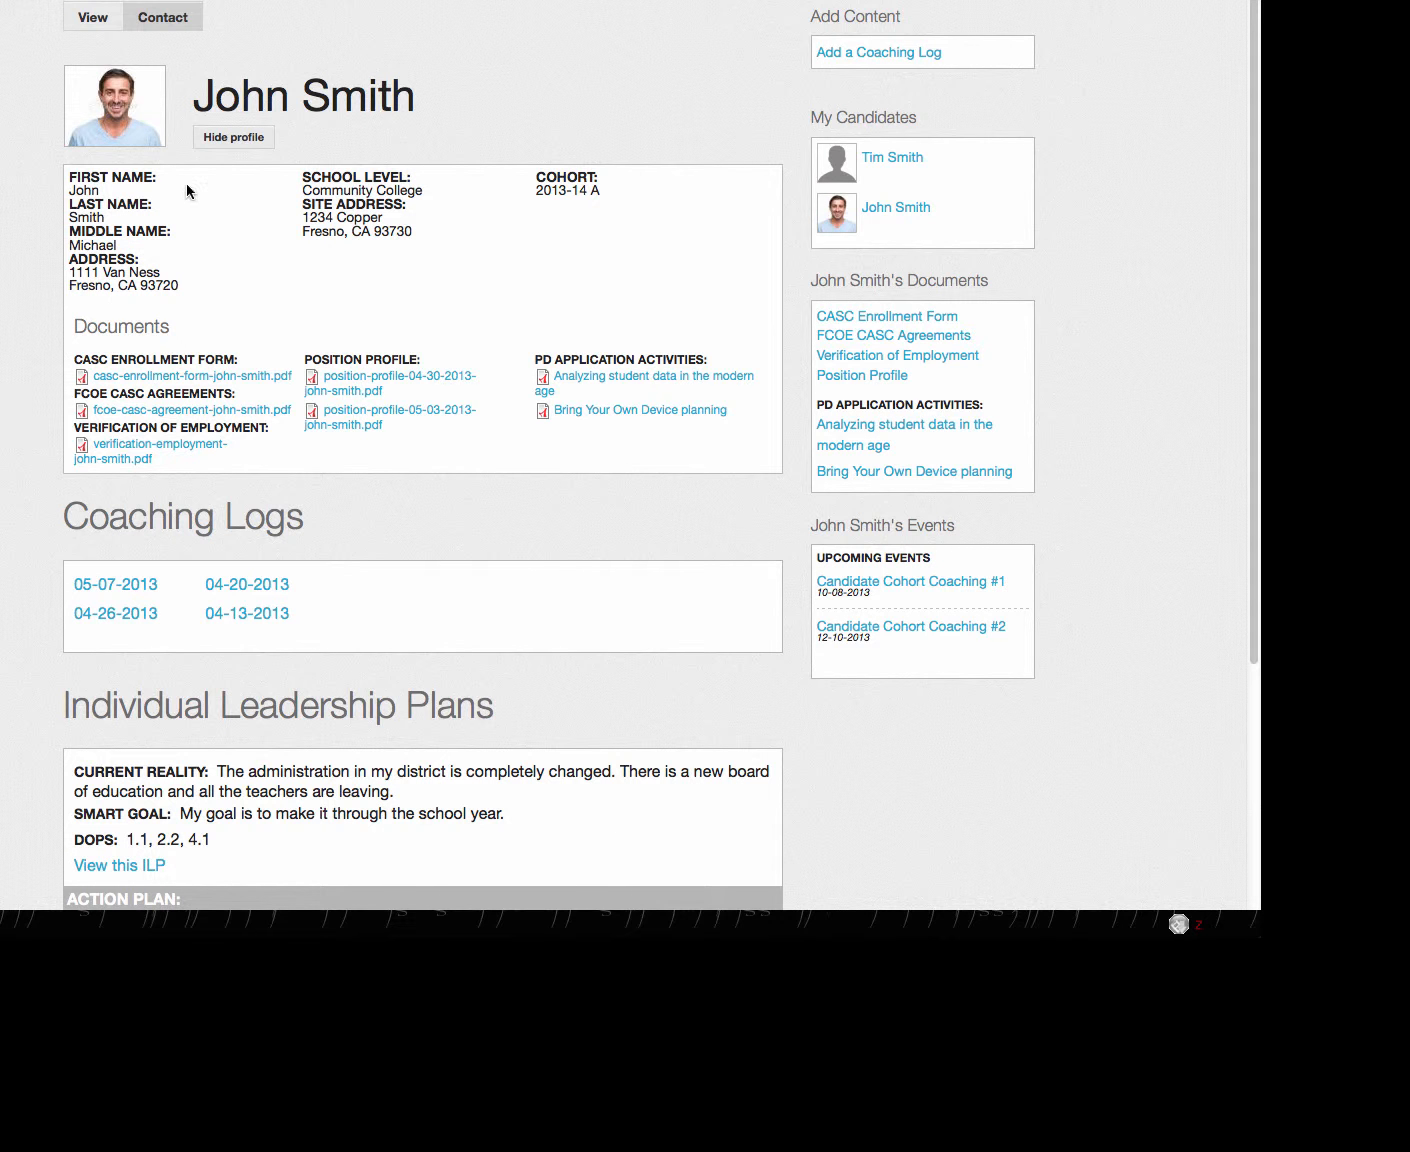
pyautogui.click(232, 136)
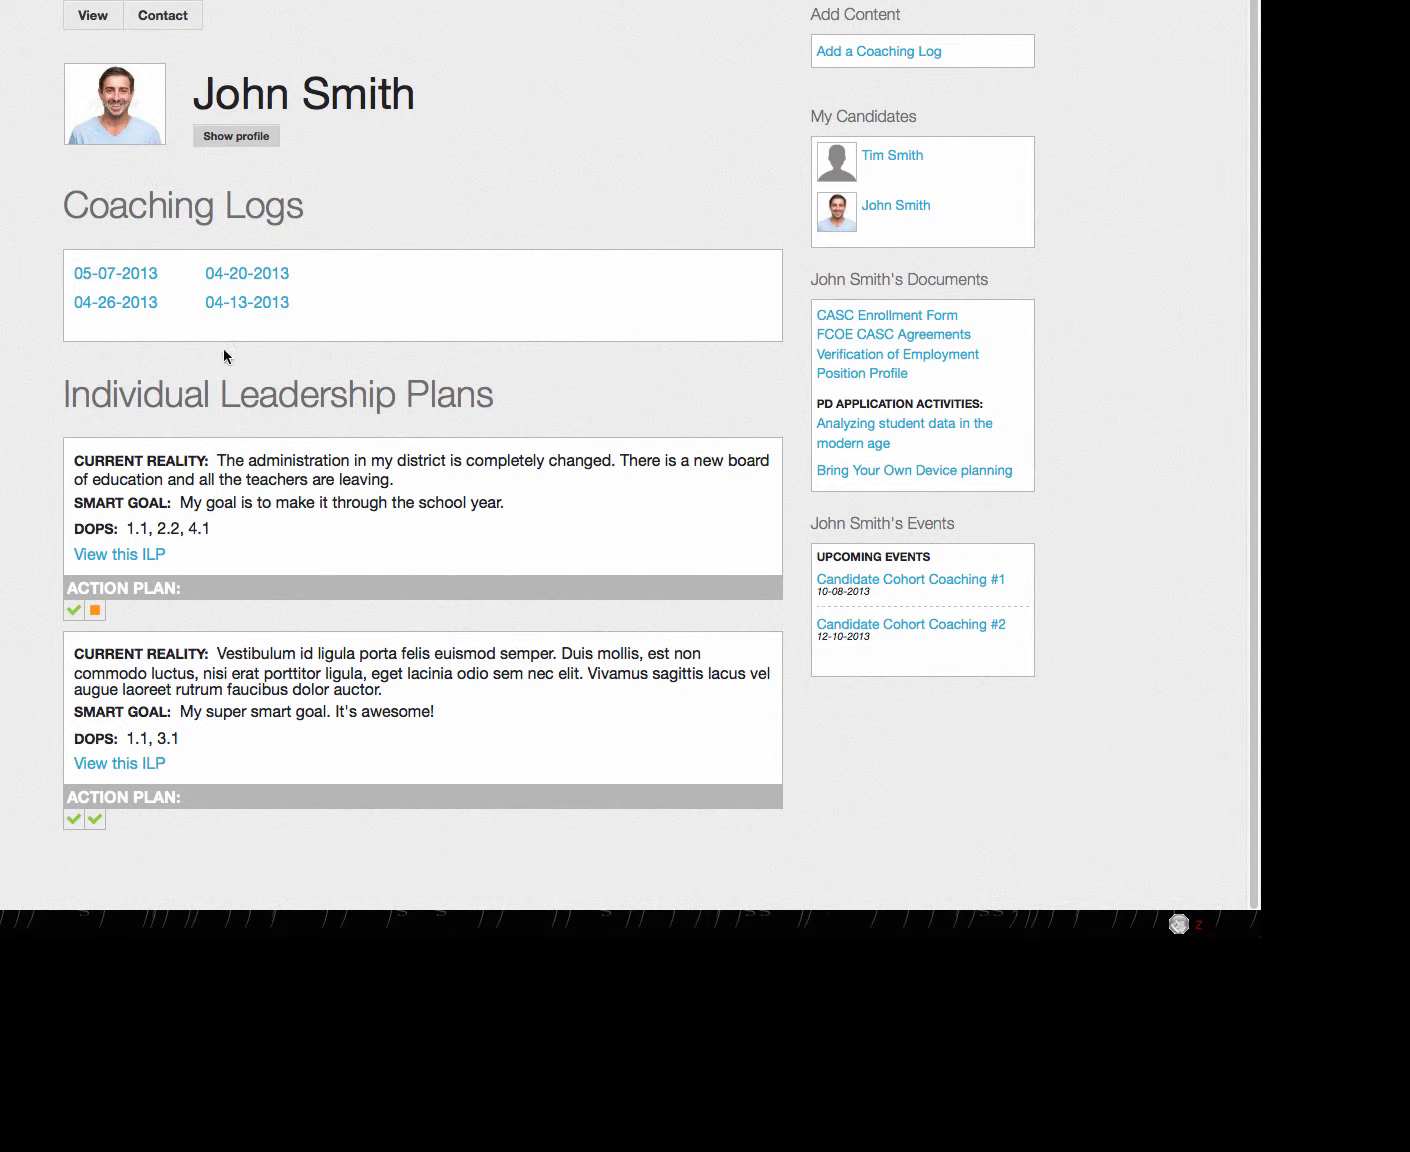
pyautogui.moveTo(296, 244)
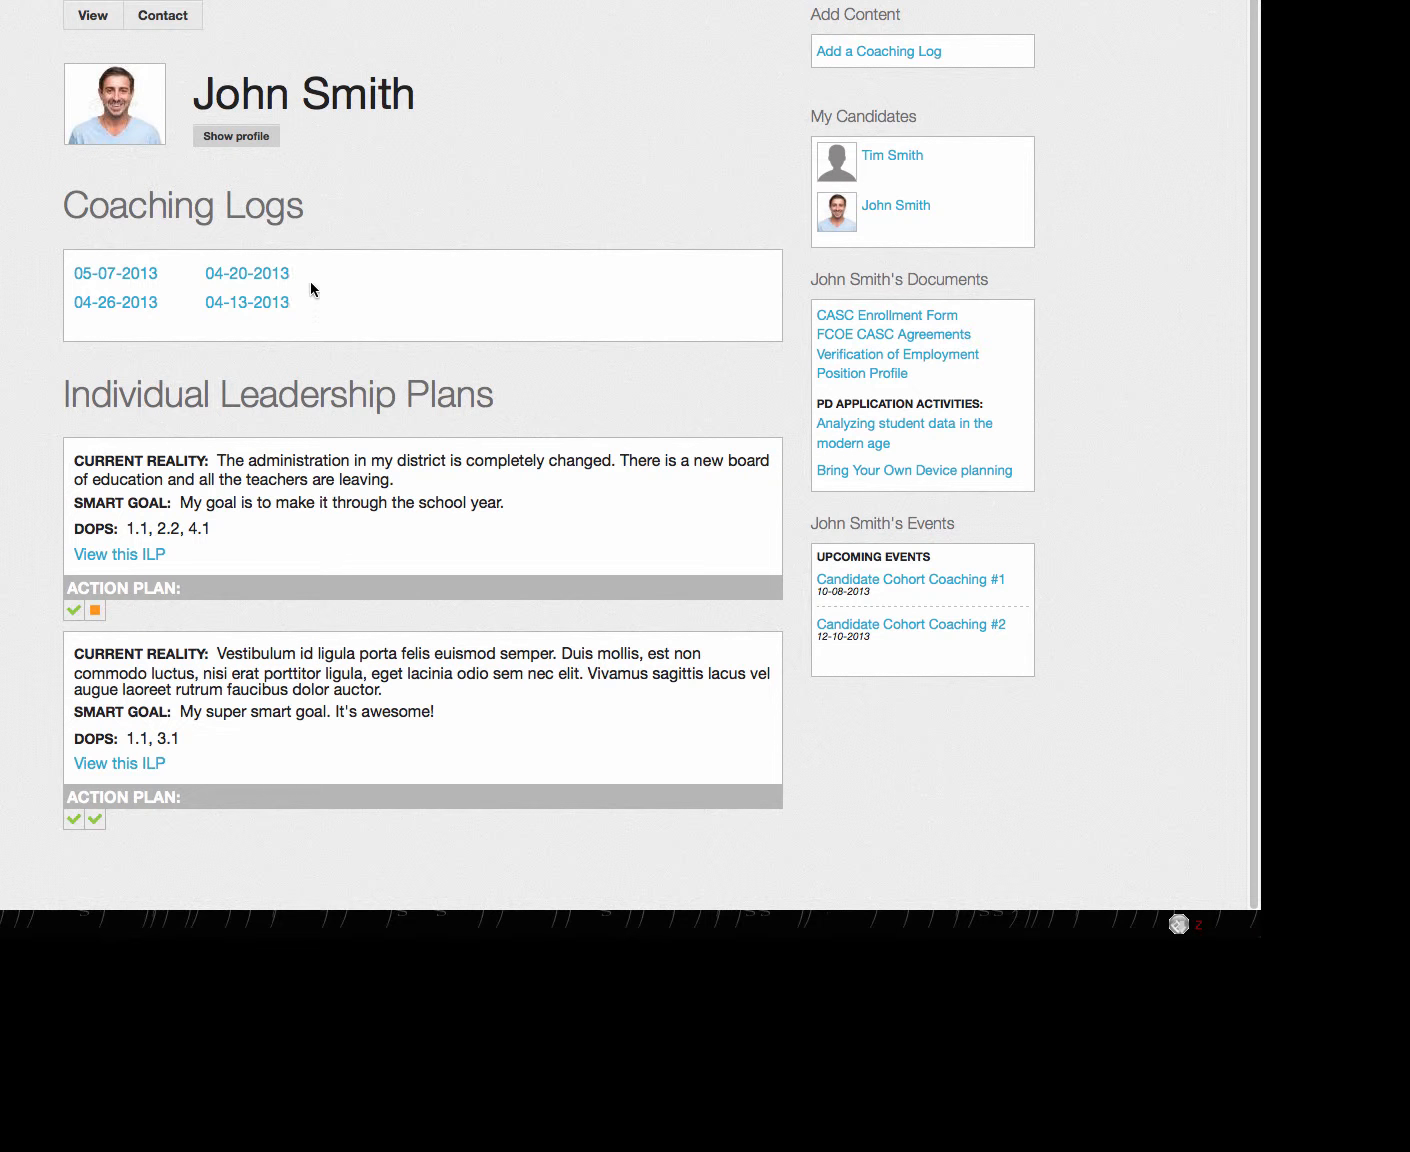
pyautogui.moveTo(12, 322)
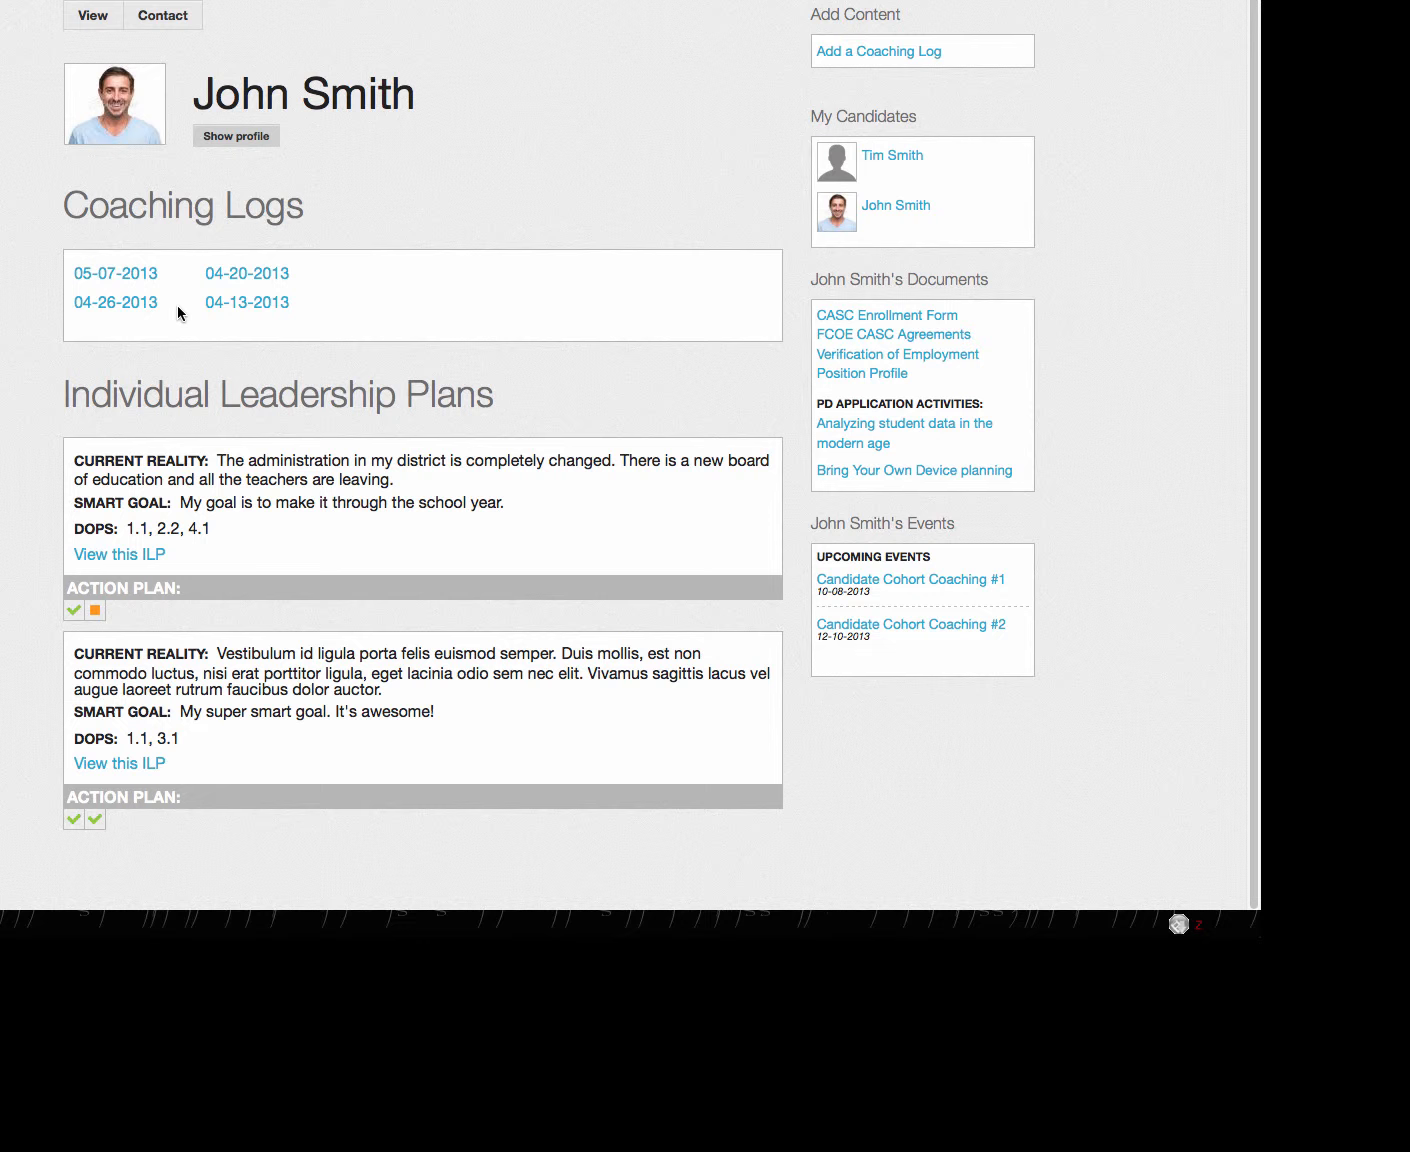
pyautogui.moveTo(118, 330)
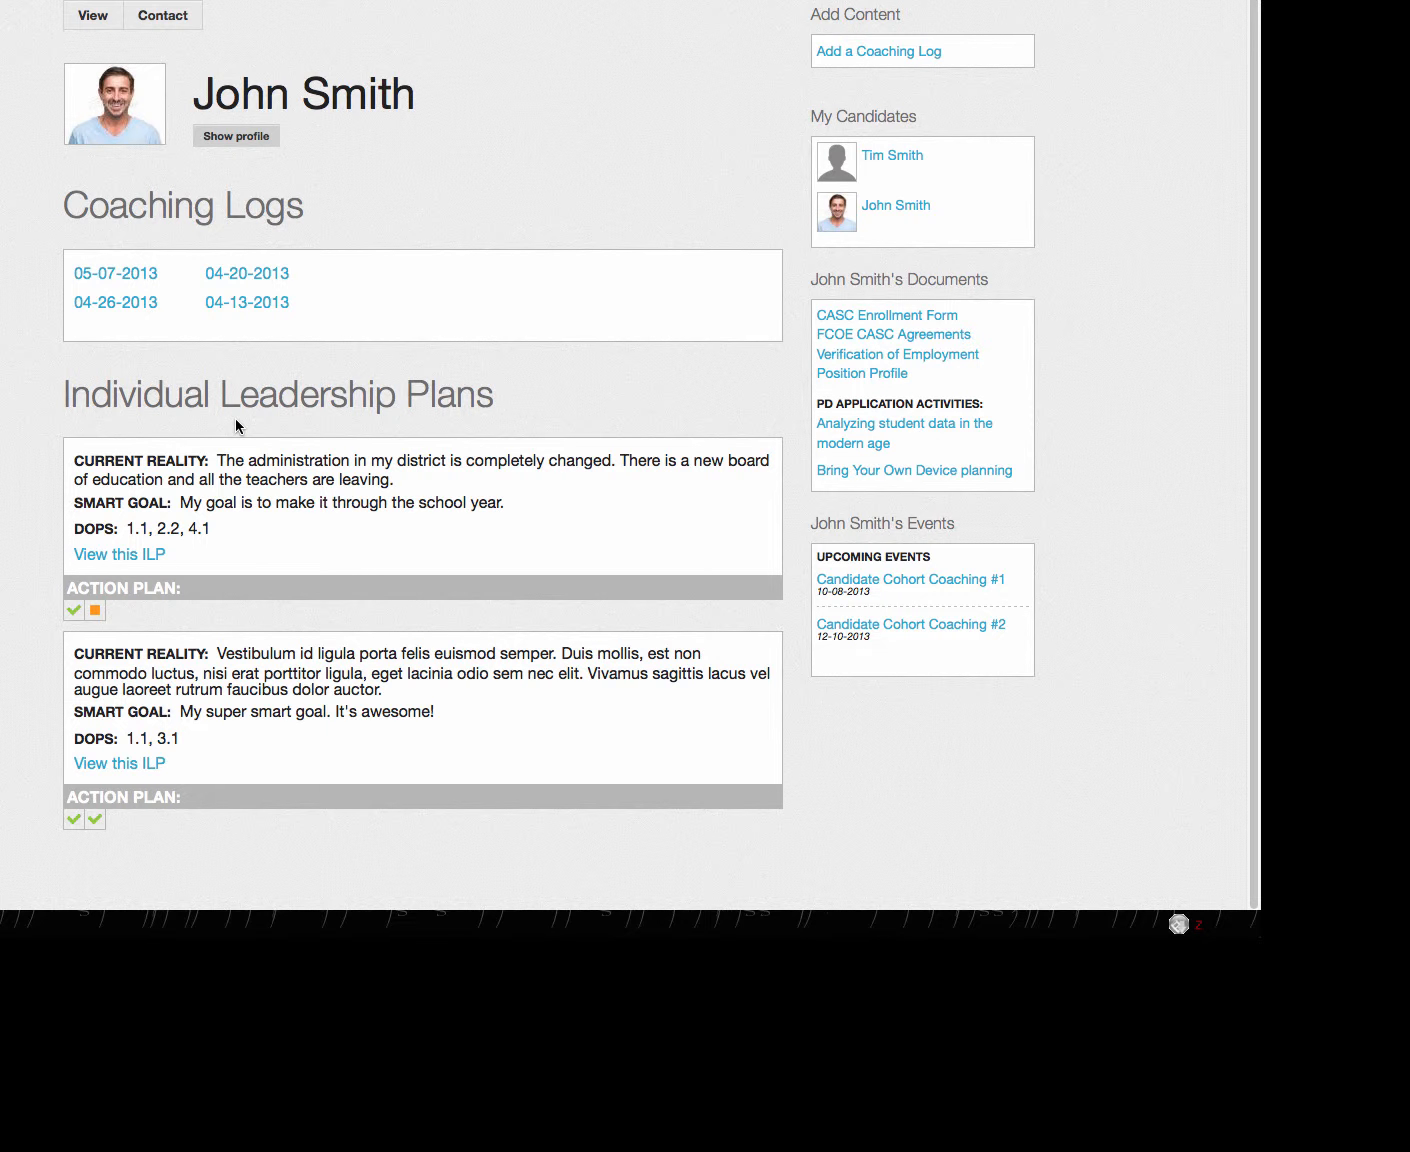
pyautogui.moveTo(172, 456)
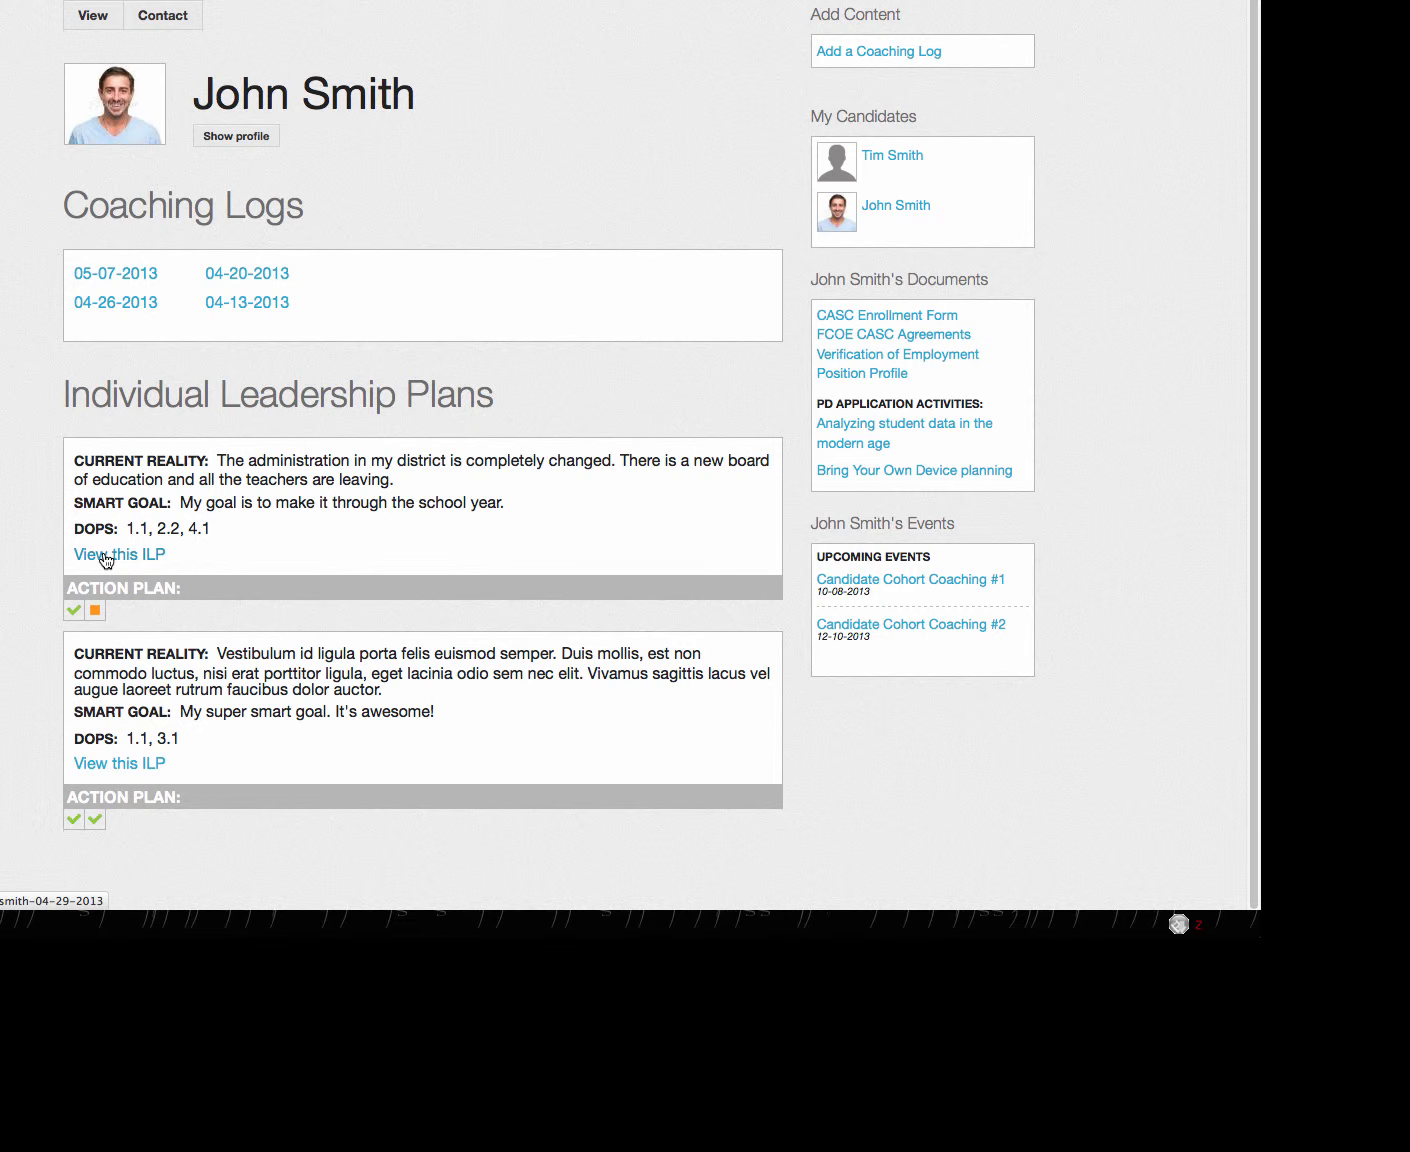
# Step: View the 04-29-2013 leadership plan and edit its attained Action Plan 1 item
pyautogui.click(118, 554)
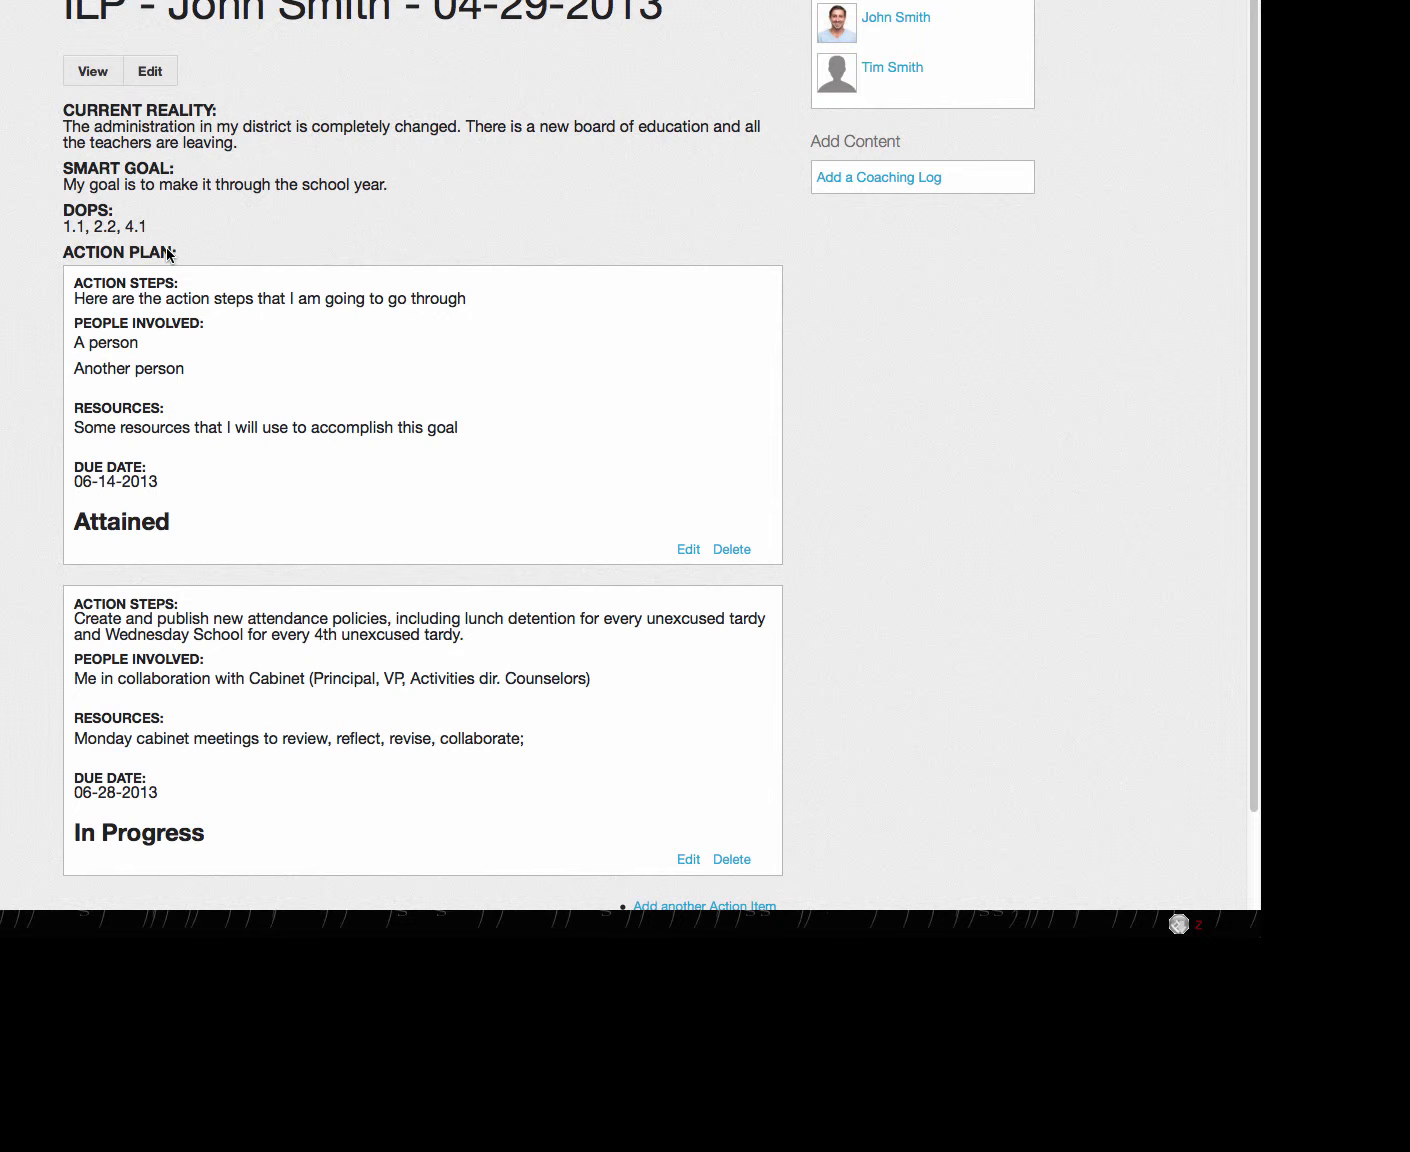
pyautogui.moveTo(280, 148)
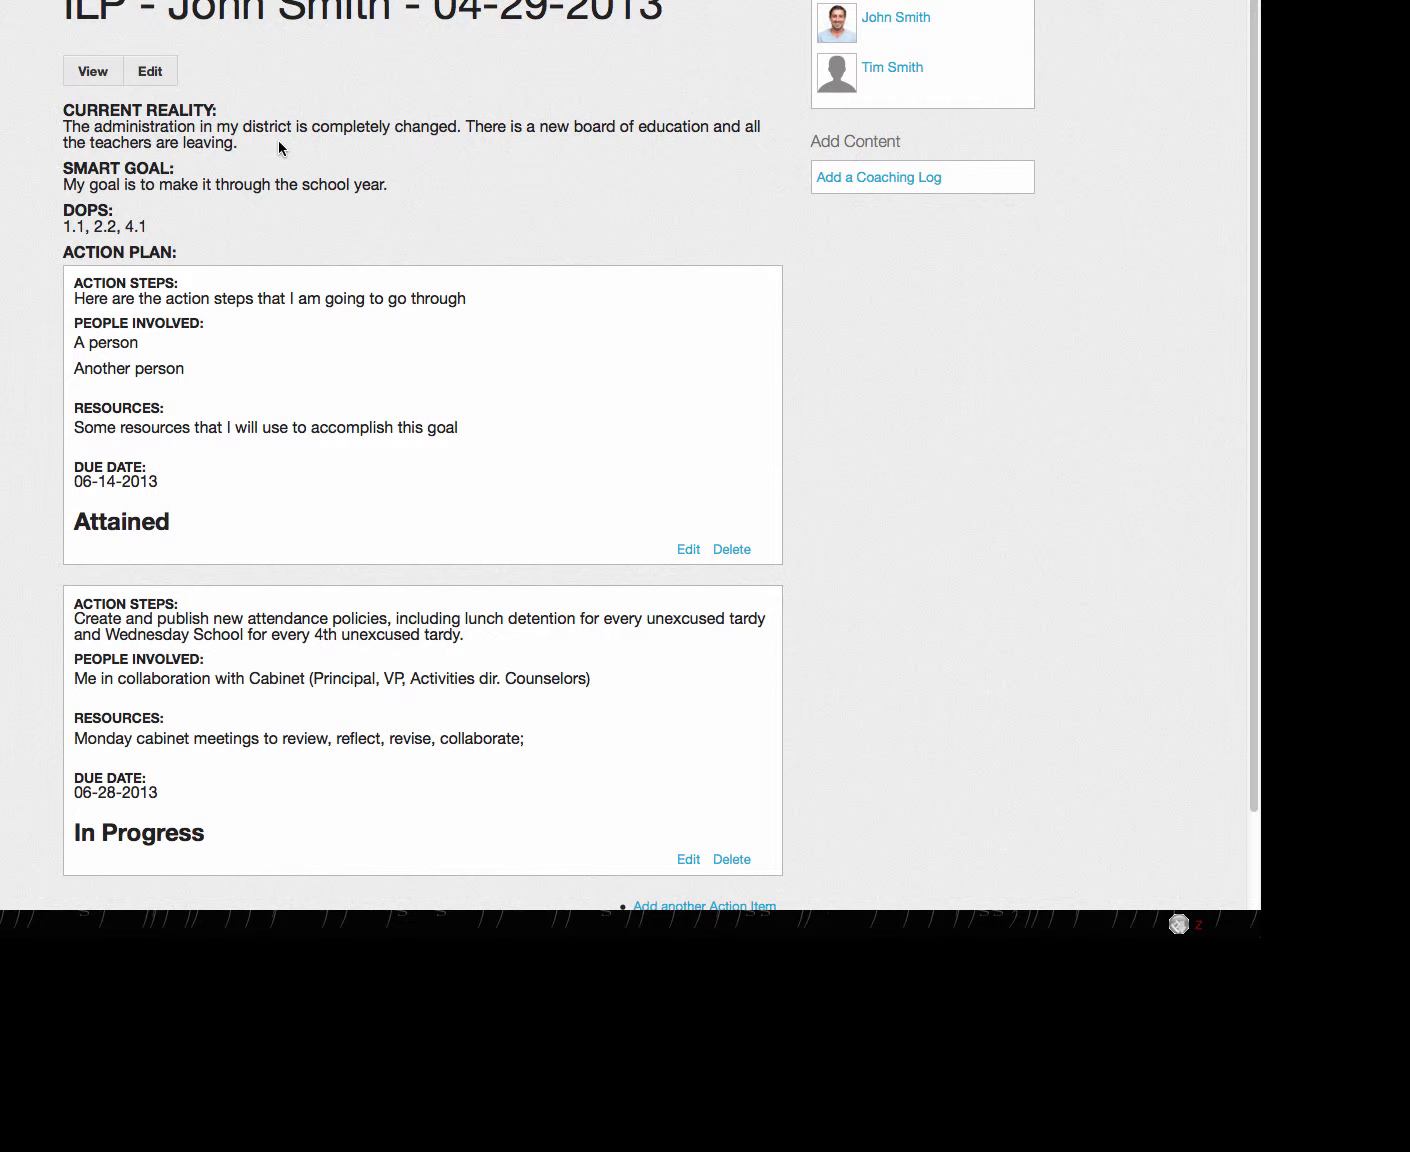
pyautogui.moveTo(120, 370)
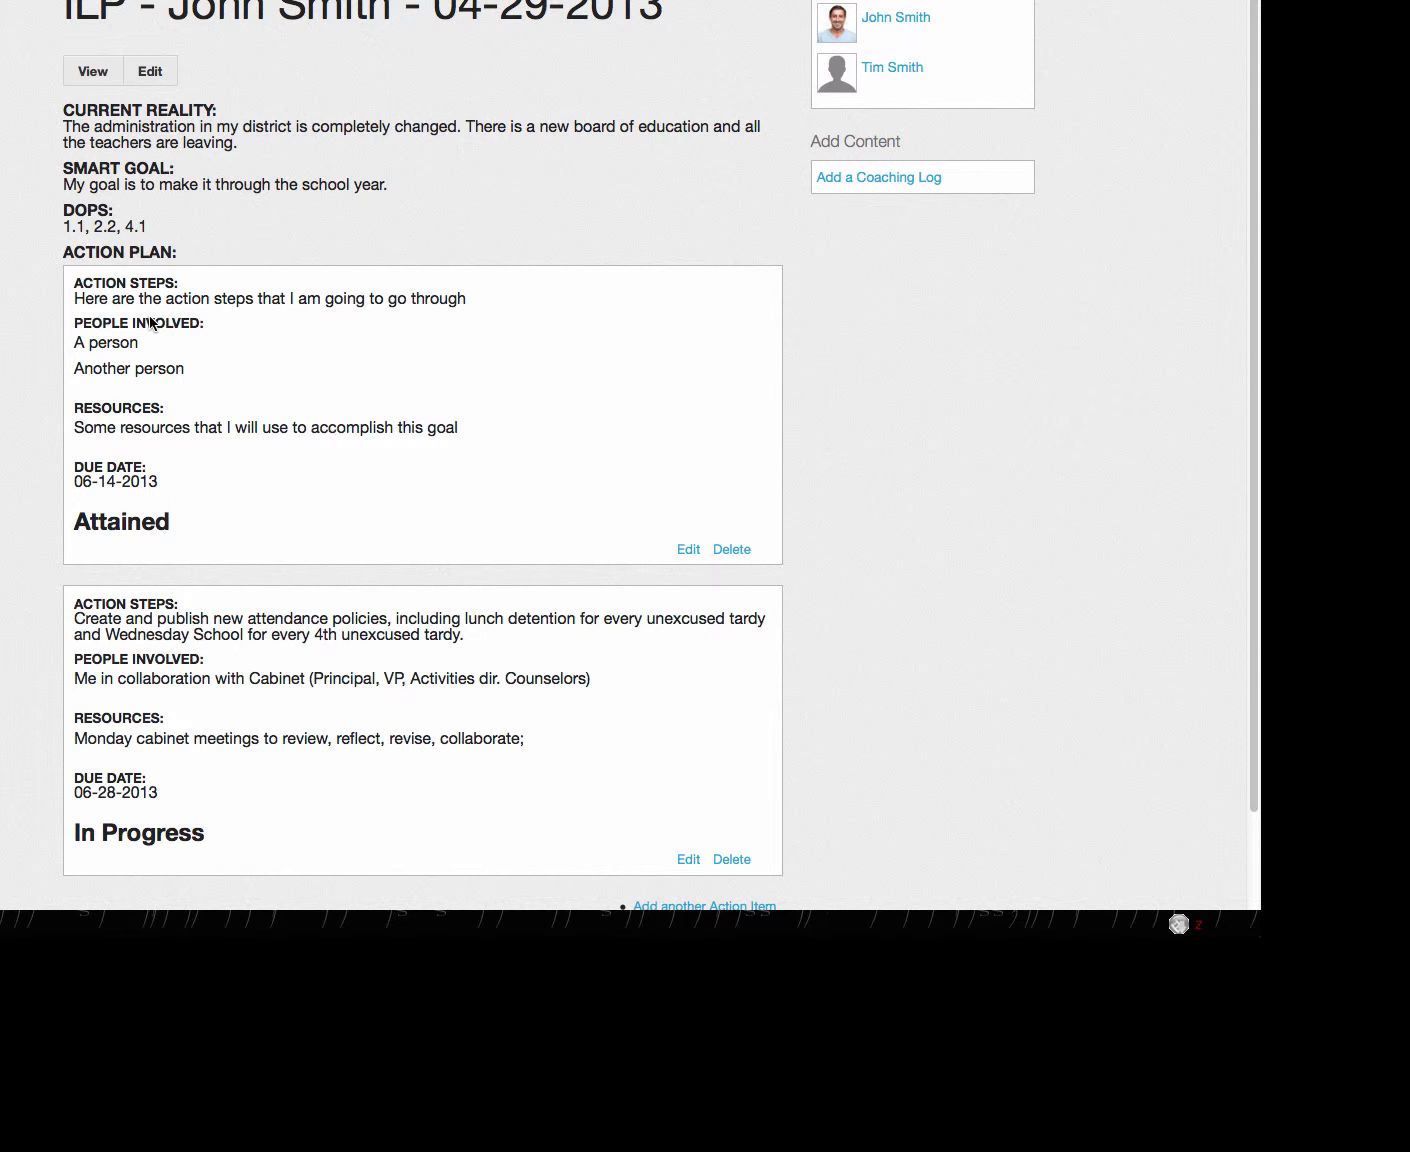
pyautogui.moveTo(128, 312)
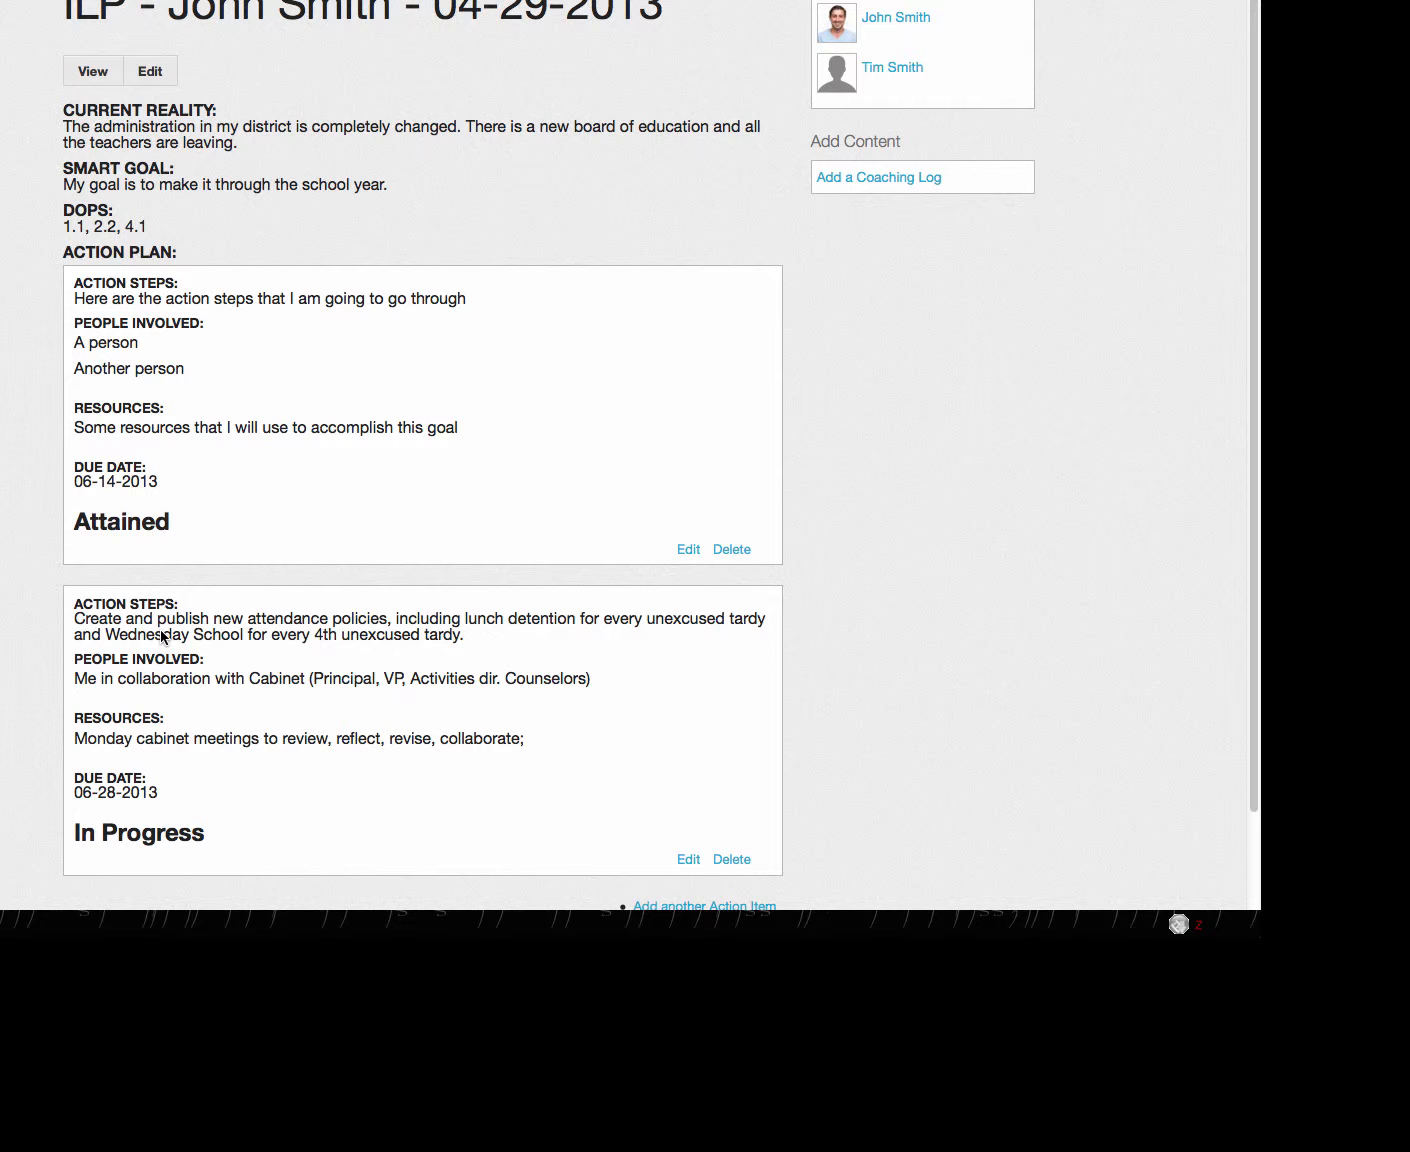
pyautogui.scroll(-3)
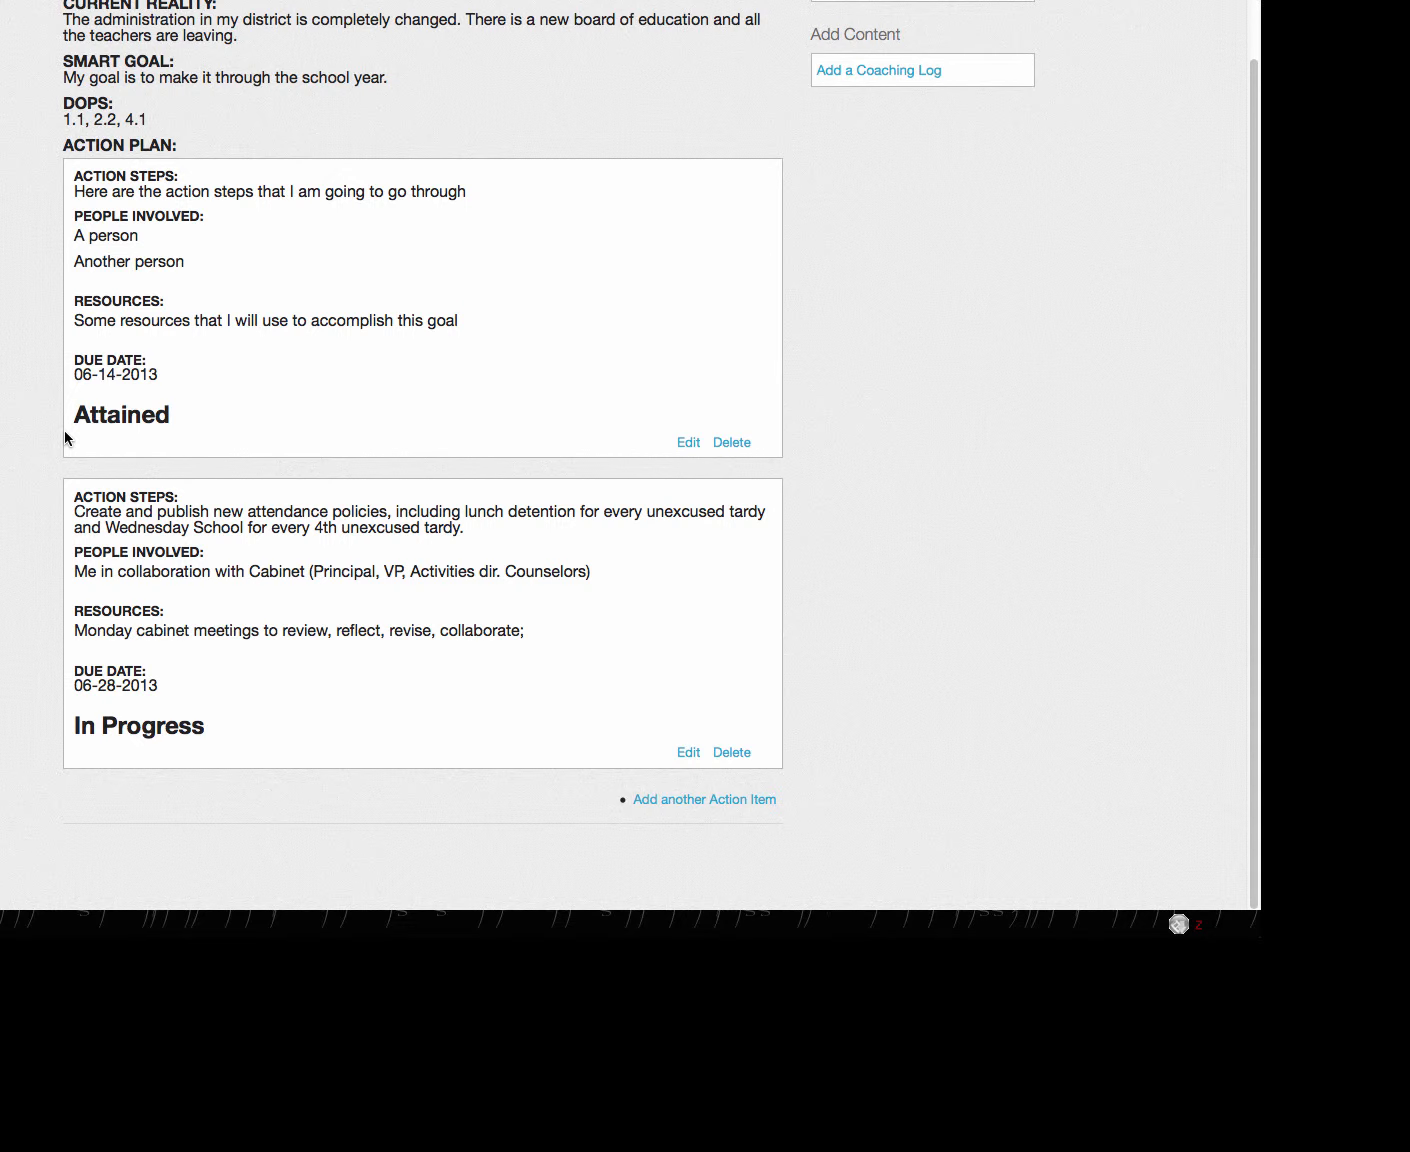
pyautogui.moveTo(352, 444)
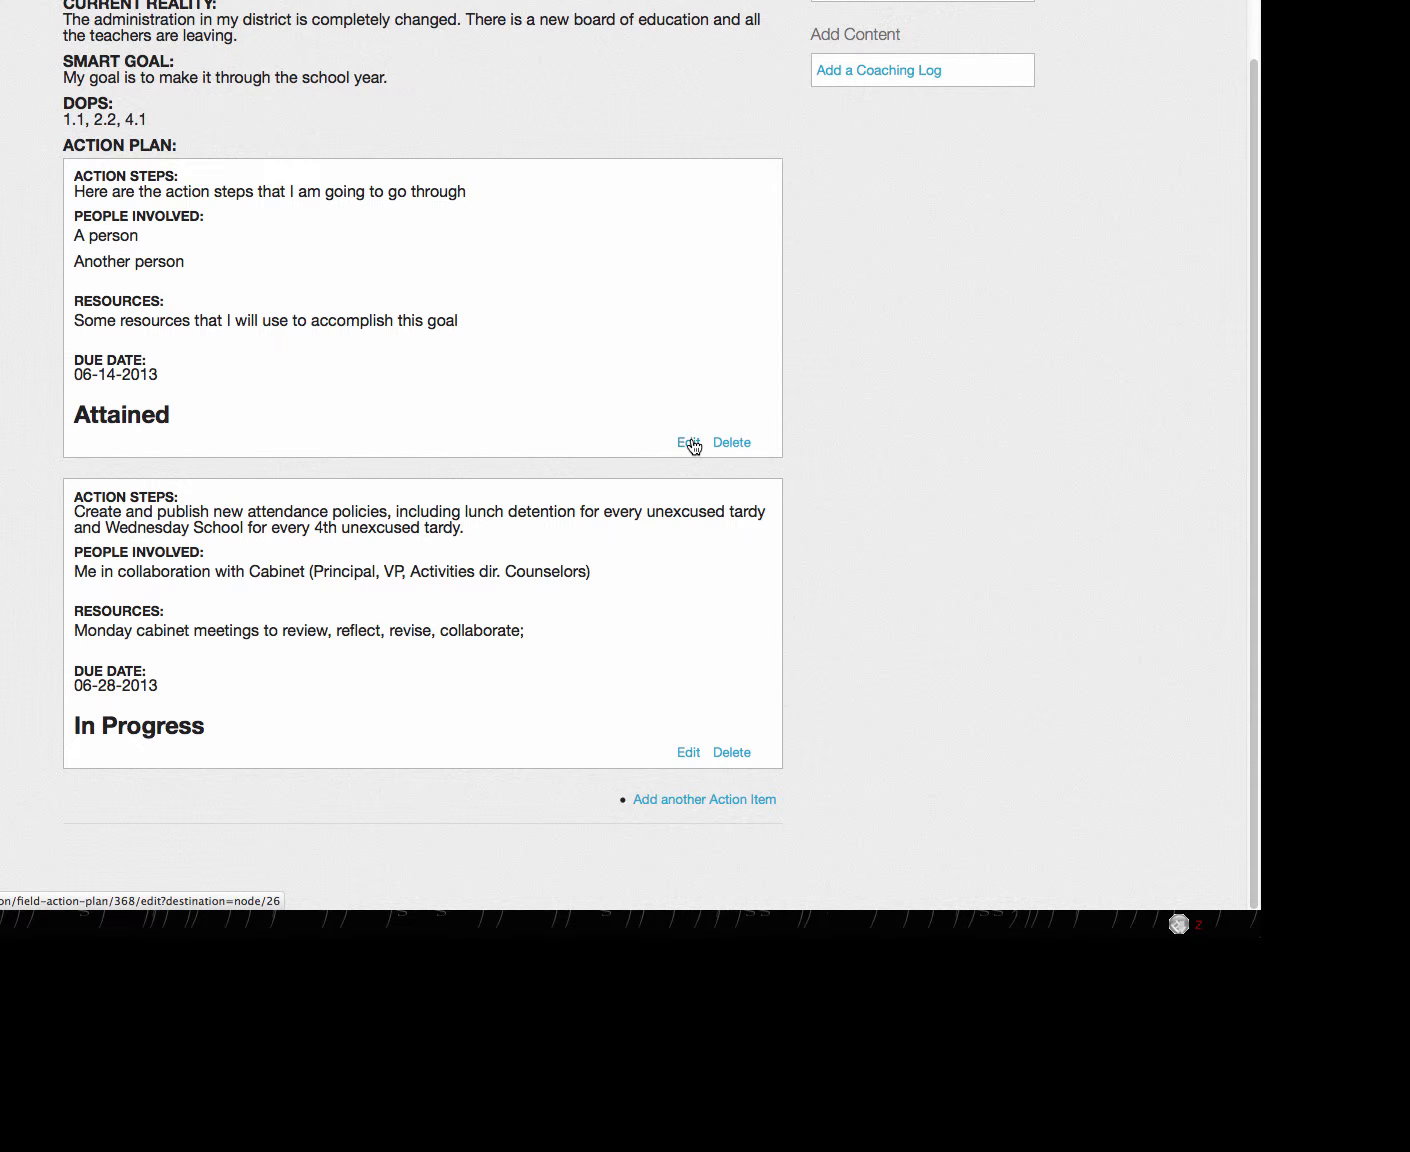
pyautogui.click(686, 442)
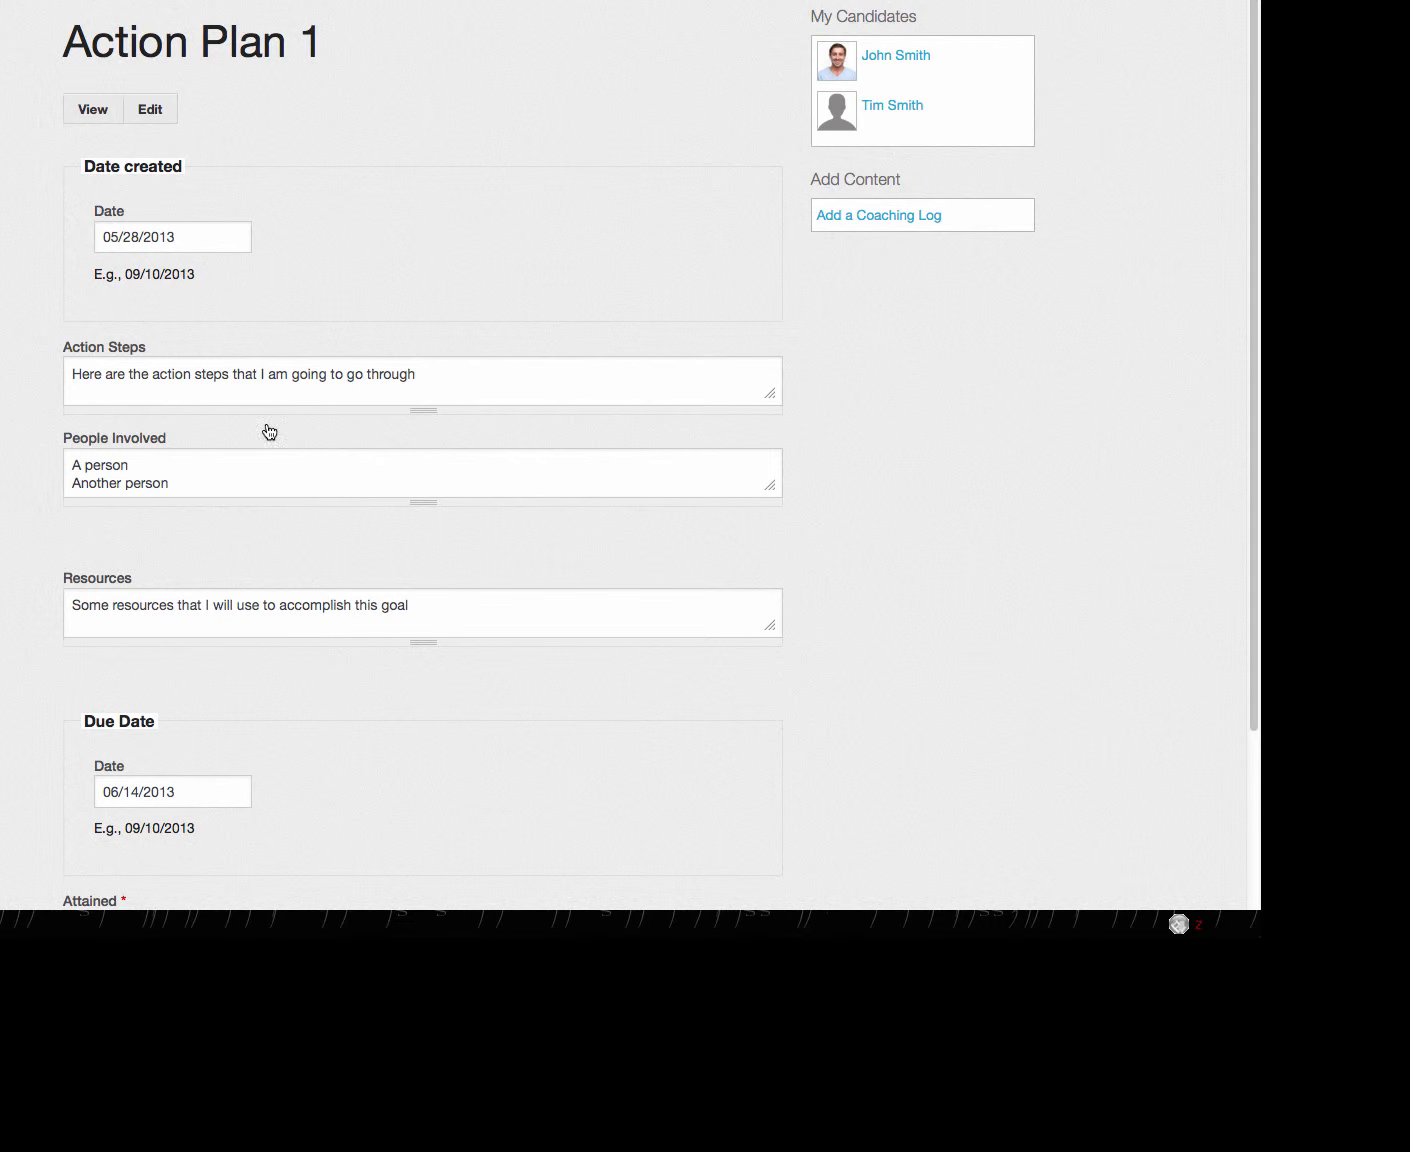
pyautogui.click(92, 108)
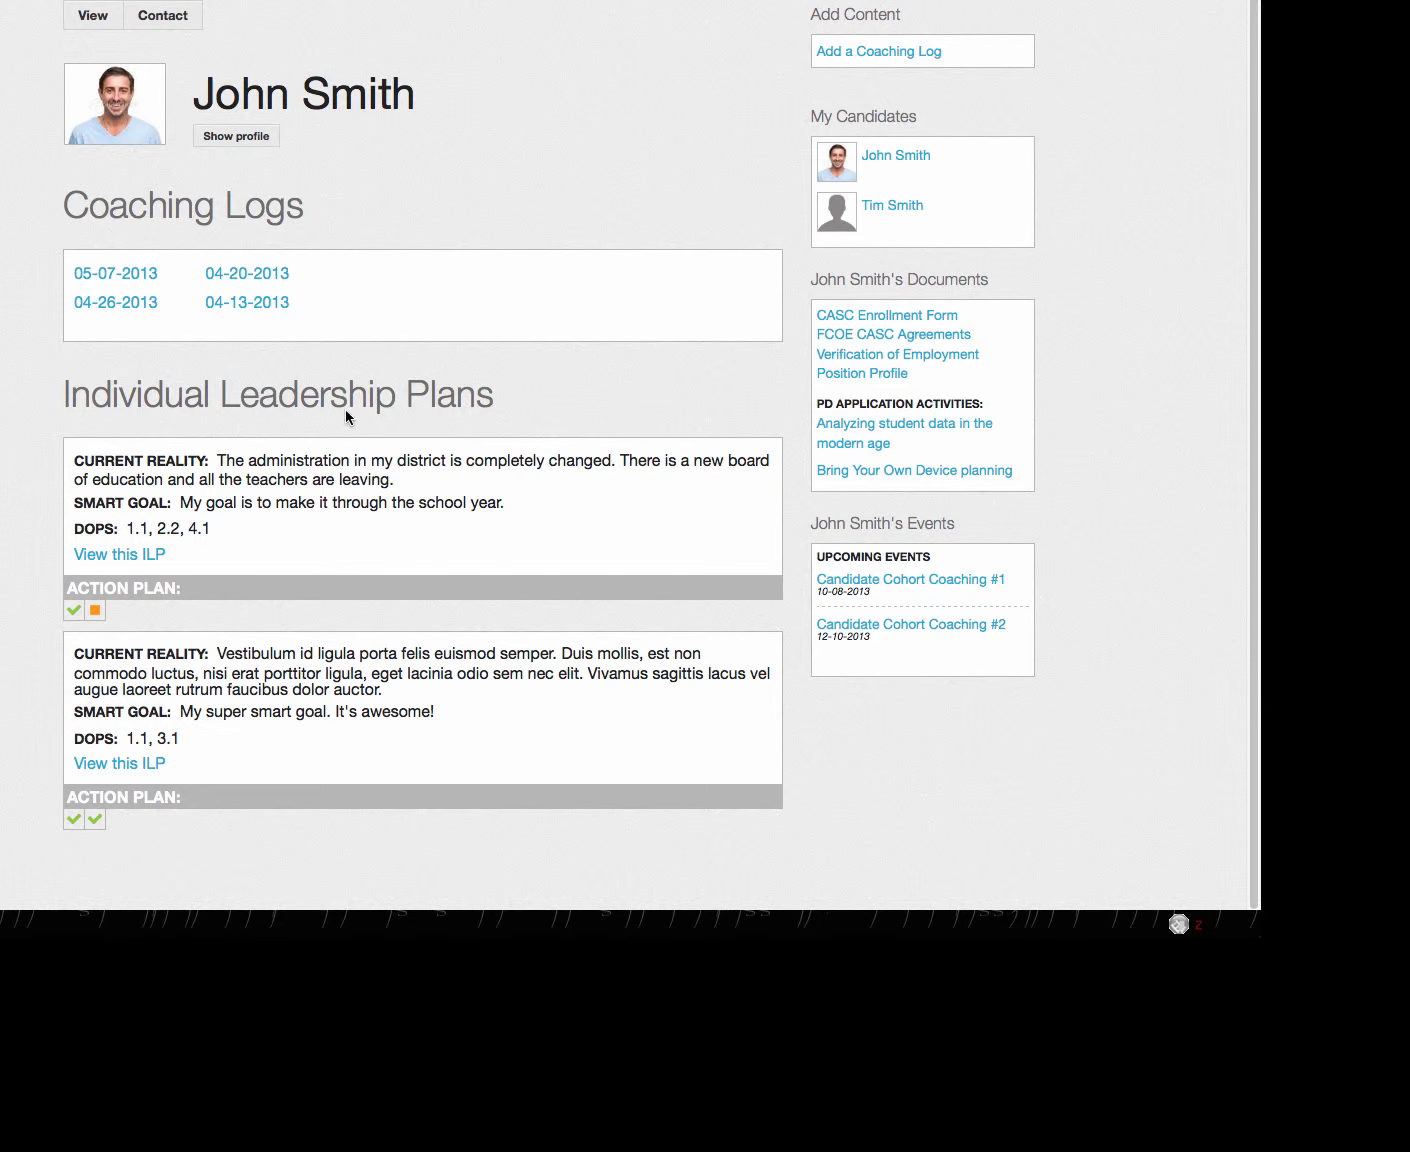
pyautogui.moveTo(46, 876)
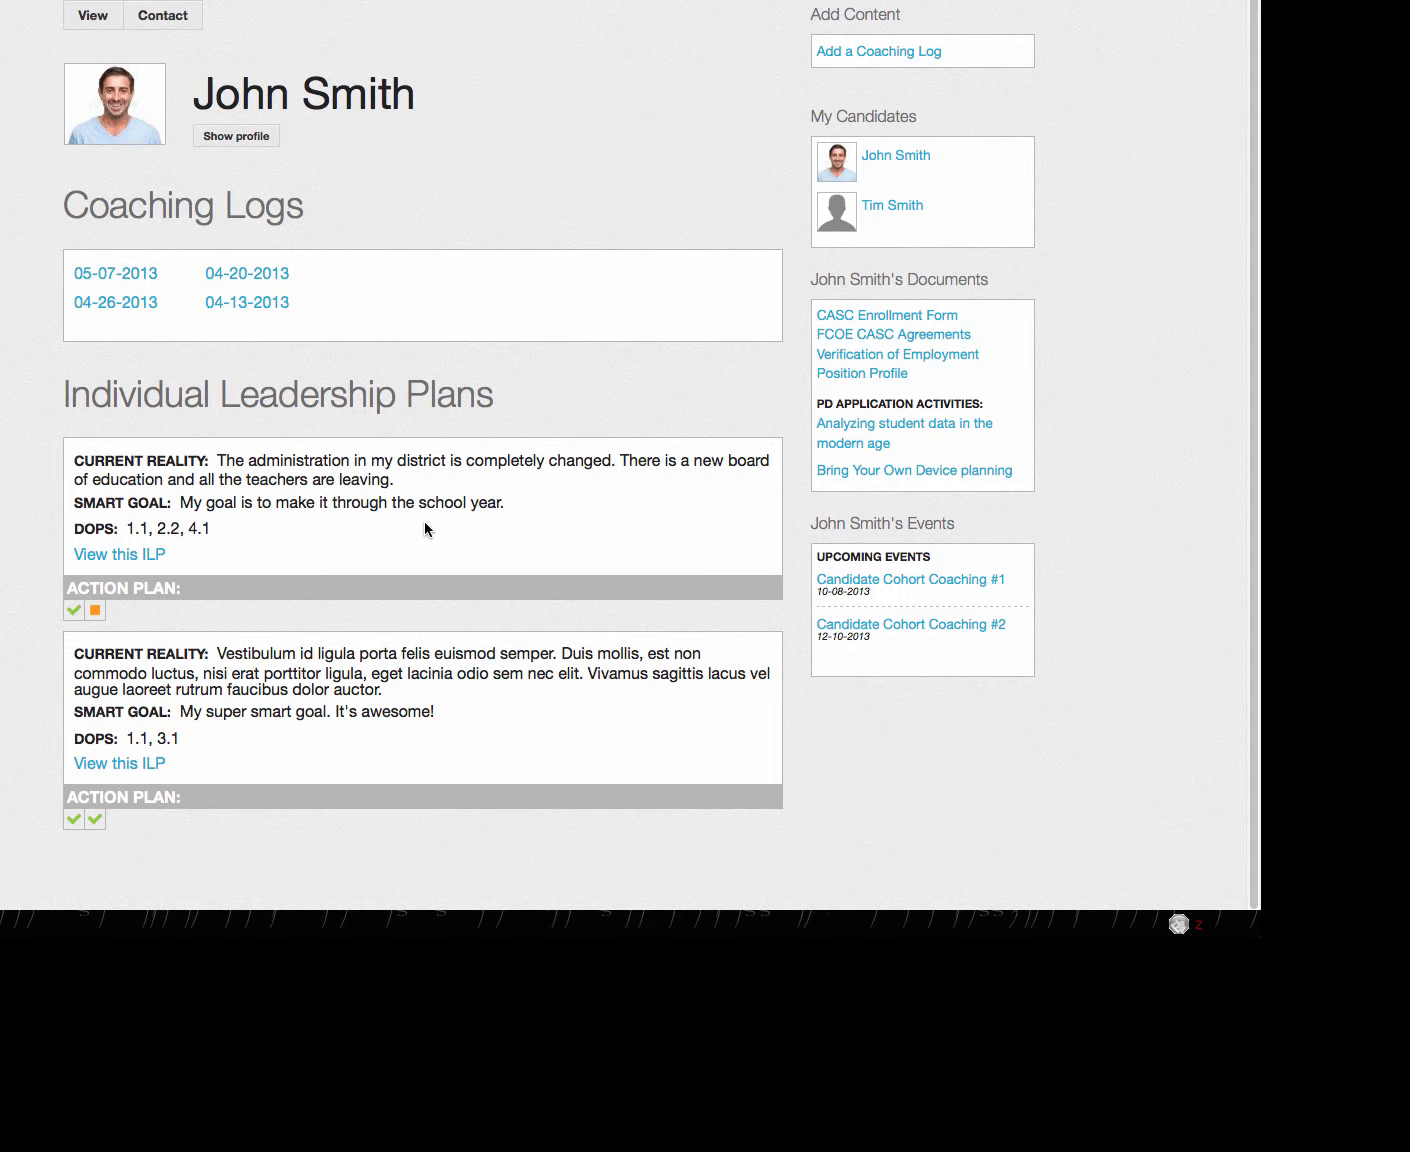
pyautogui.moveTo(962, 270)
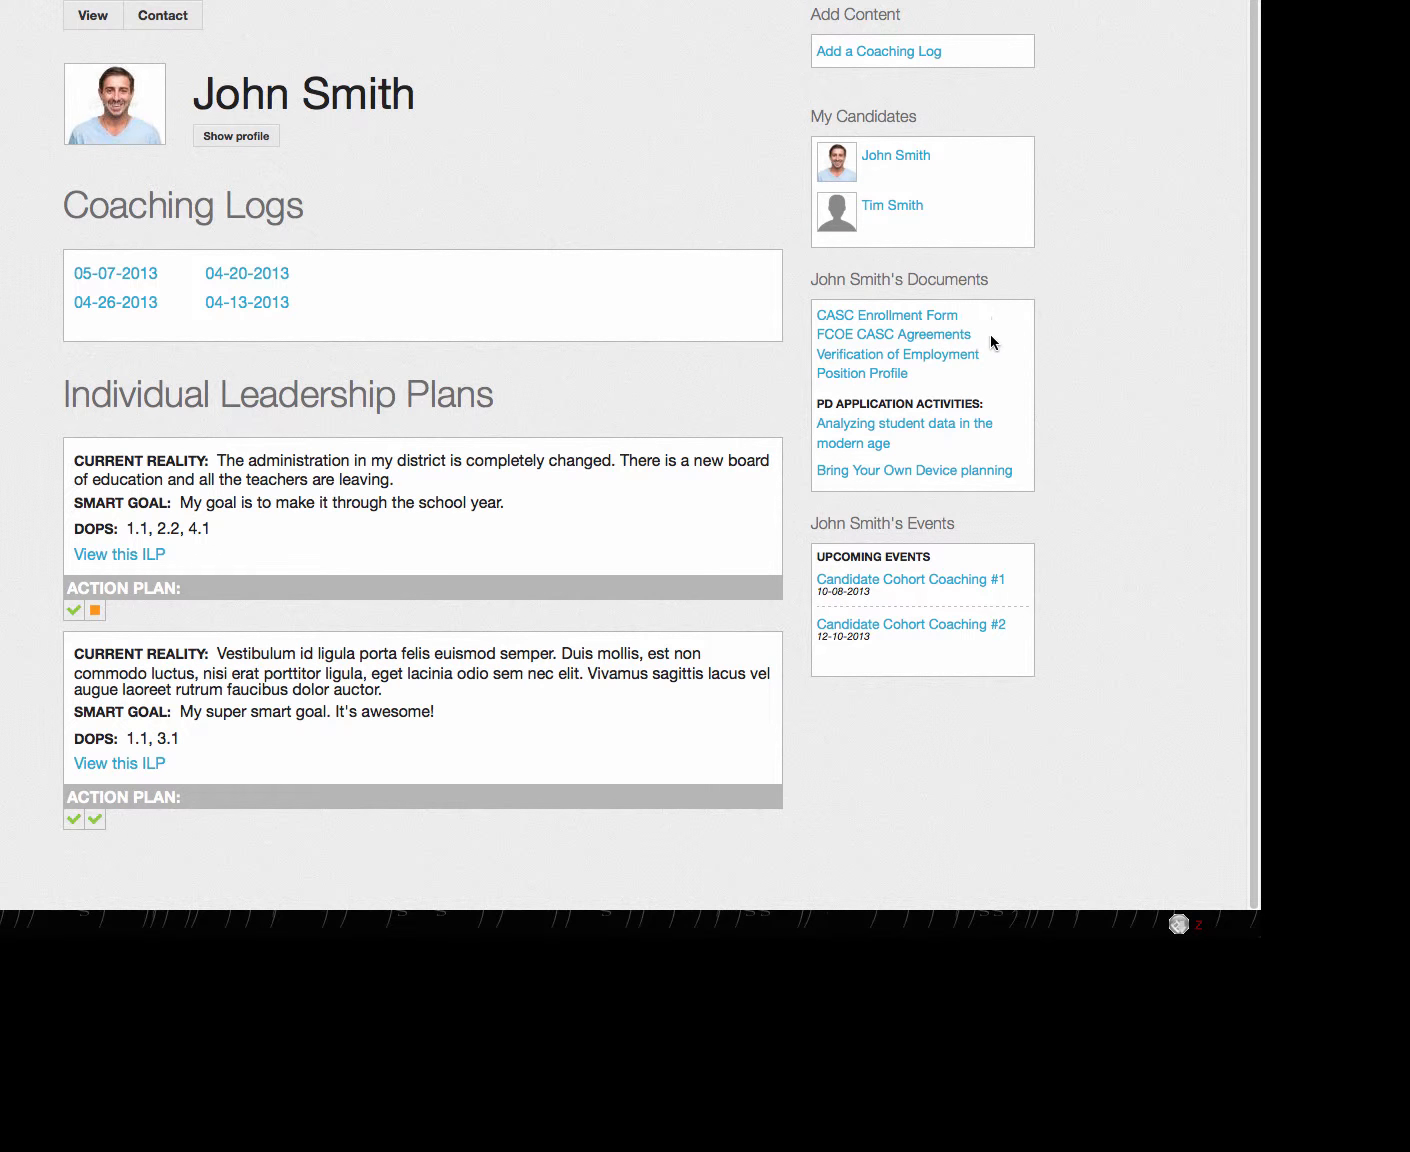
pyautogui.moveTo(964, 394)
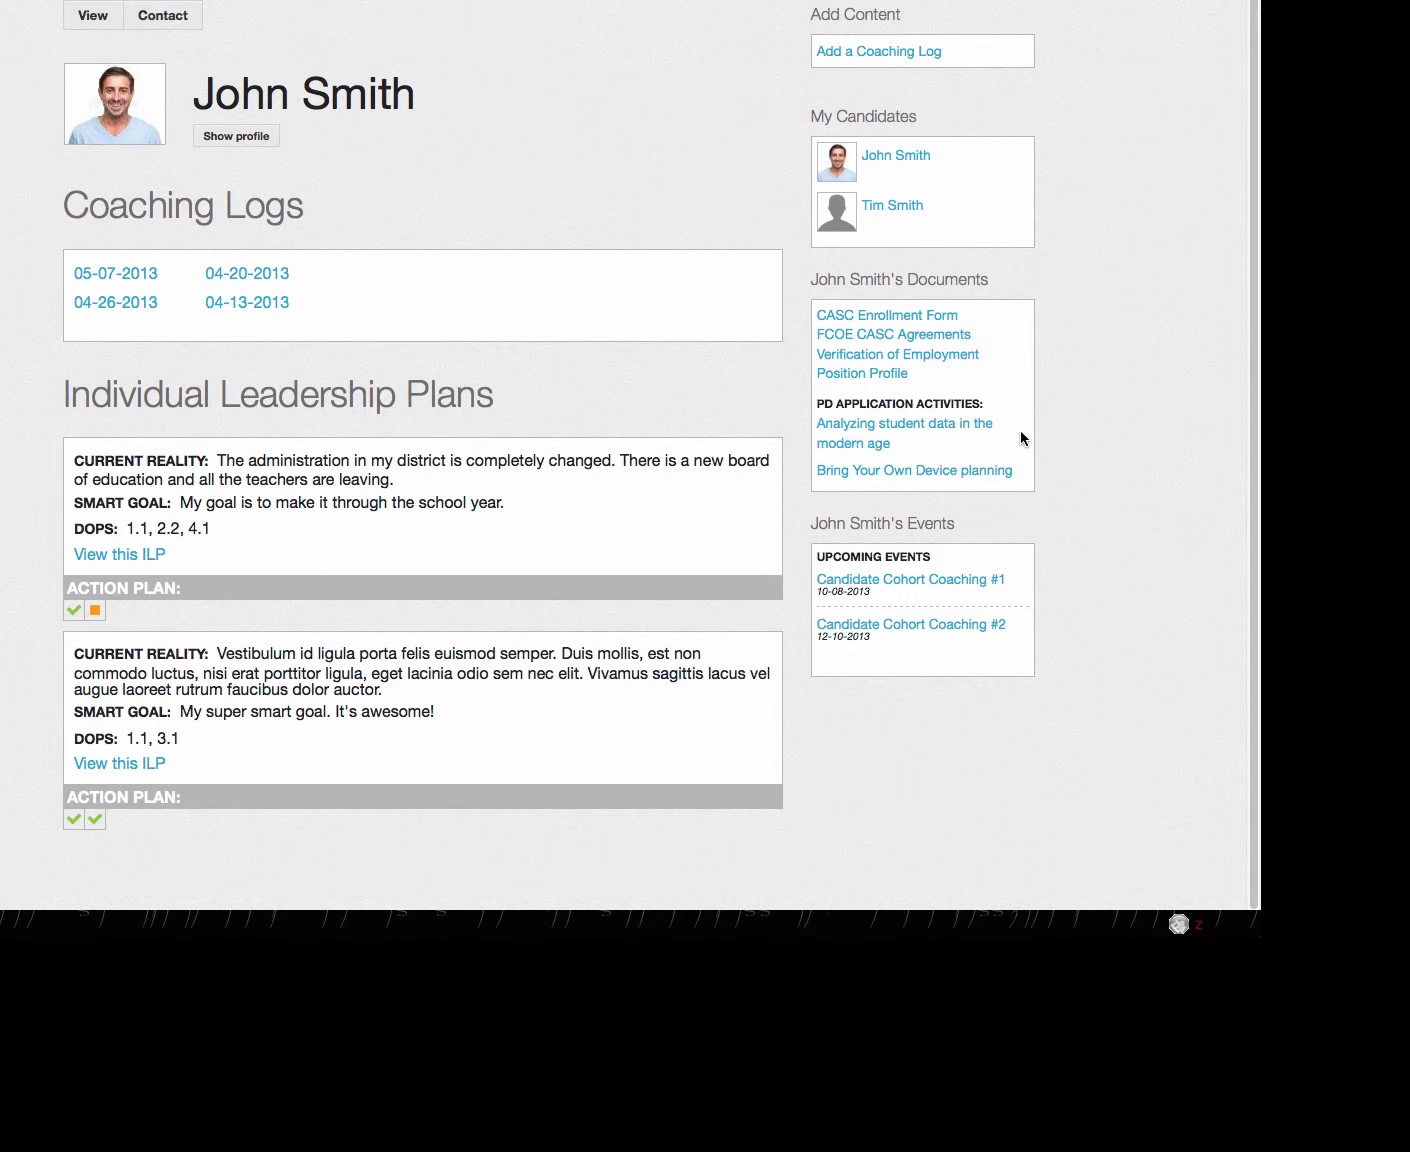
pyautogui.moveTo(1034, 496)
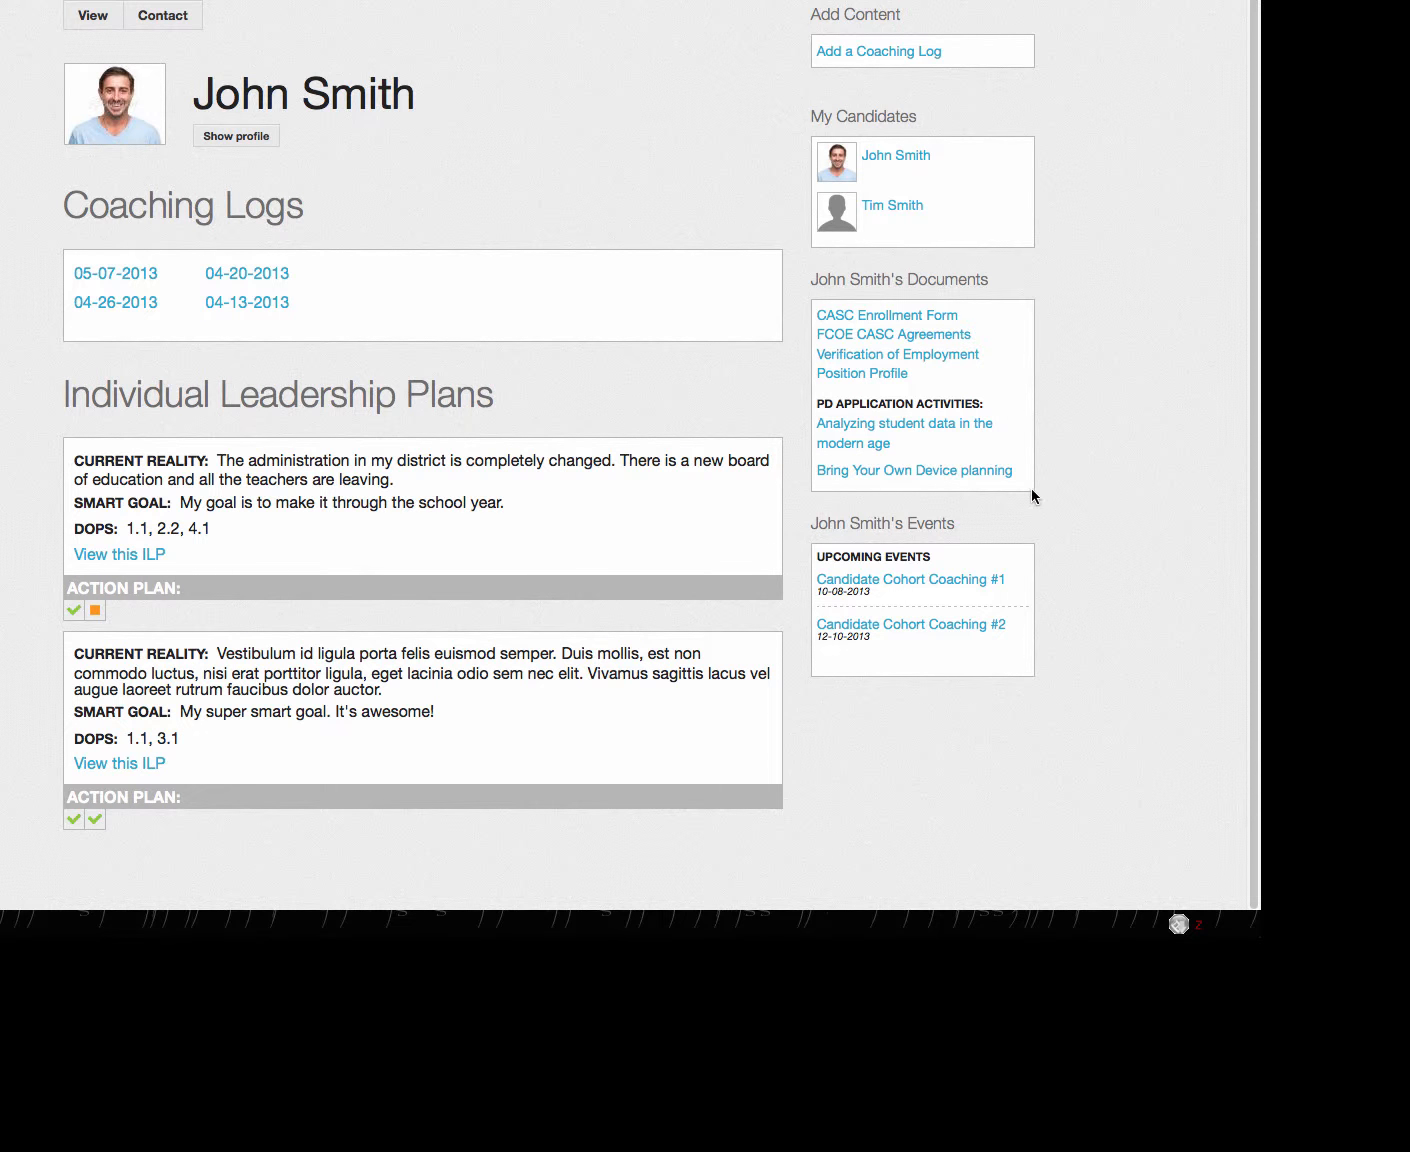
pyautogui.moveTo(1032, 608)
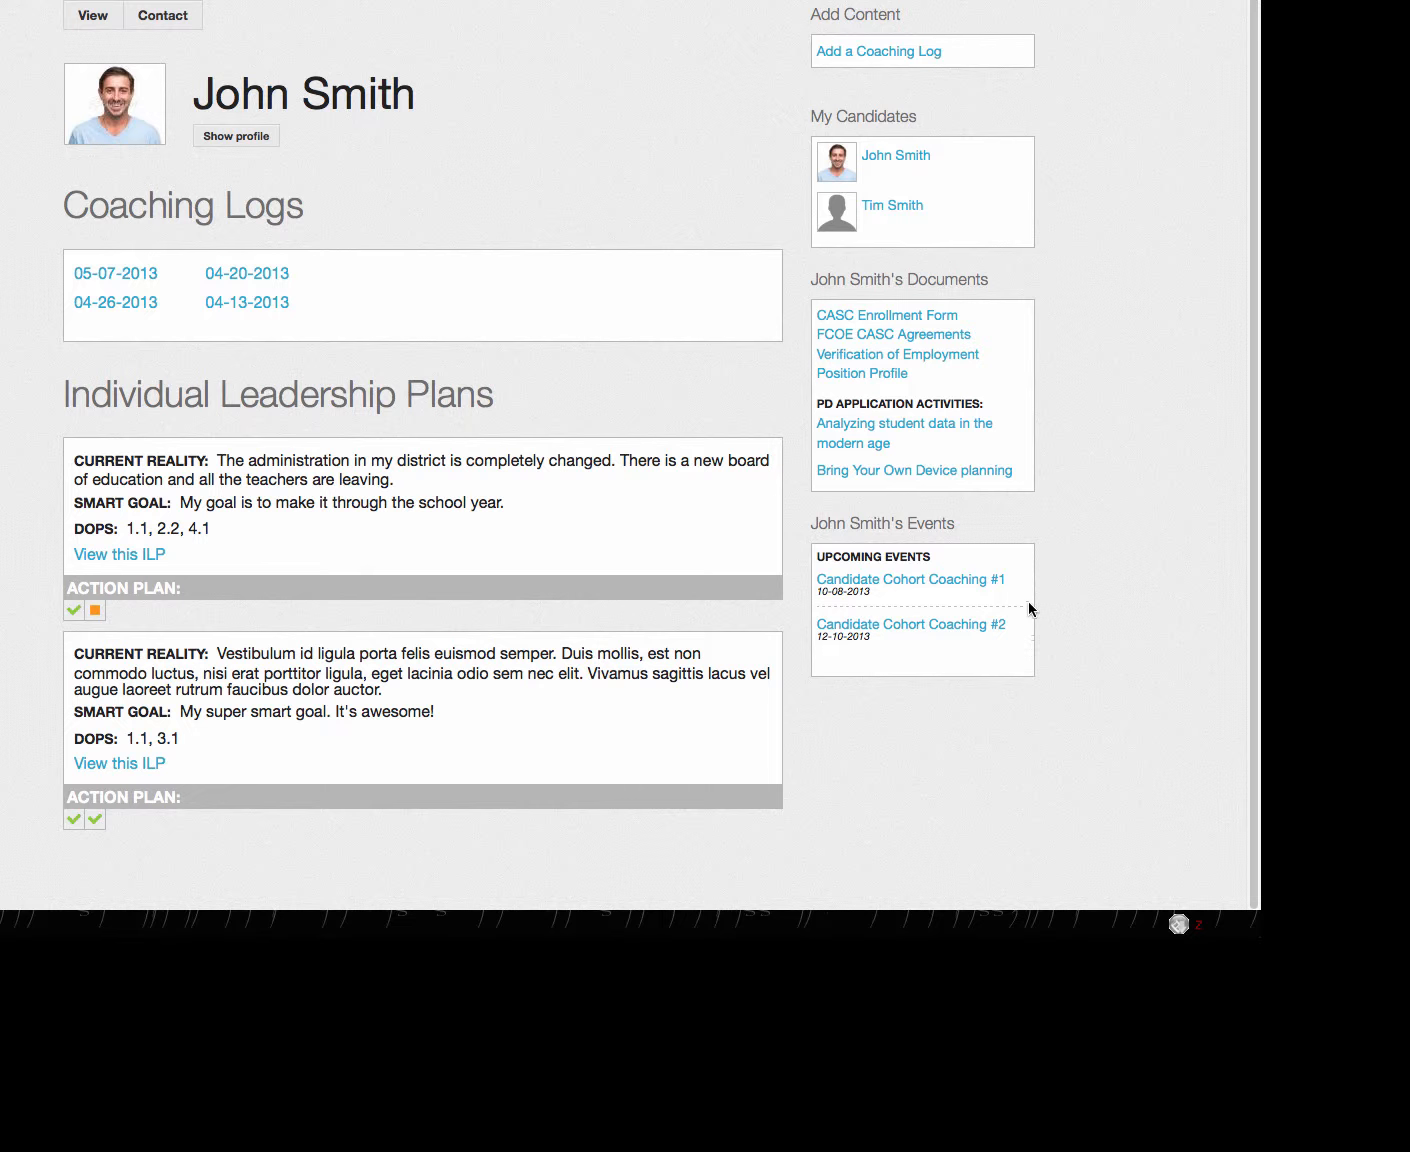